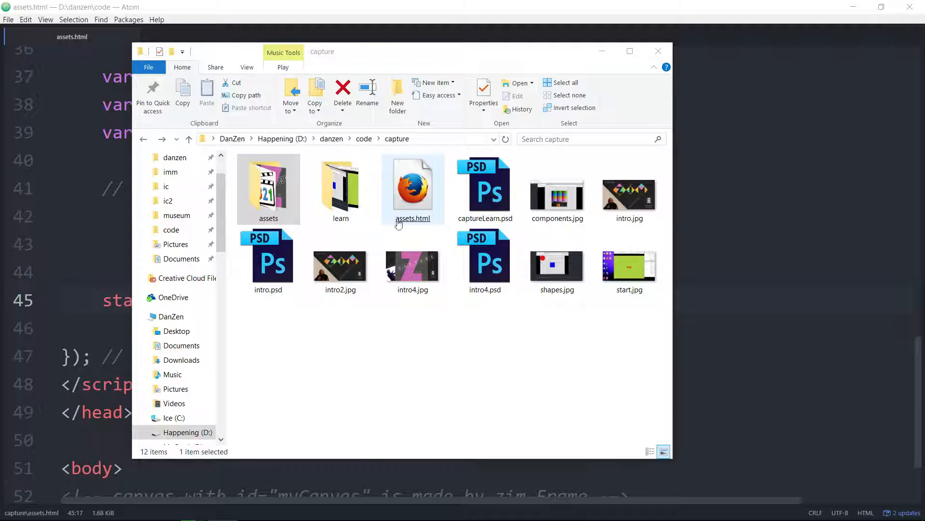
- Browse into the capture project's assets folder and view learn.jpg and welcome.mp3
click(268, 187)
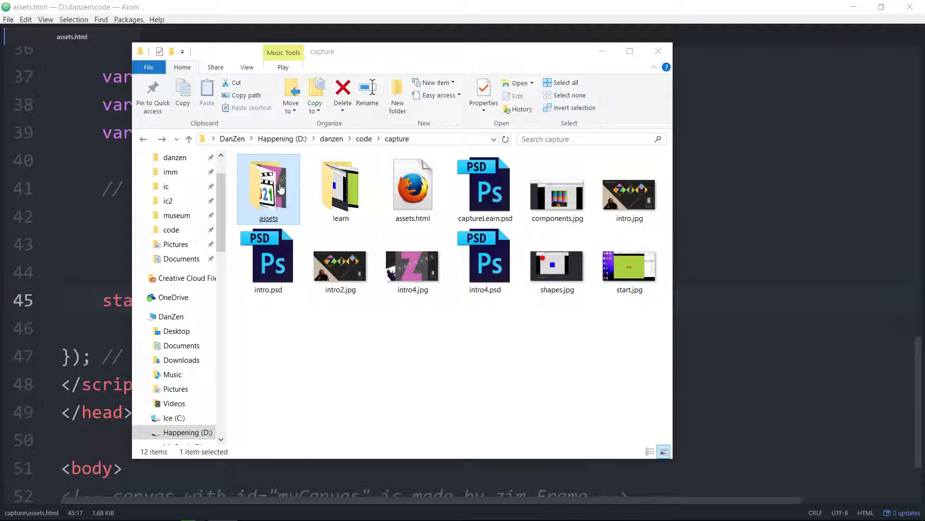
double_click(268, 186)
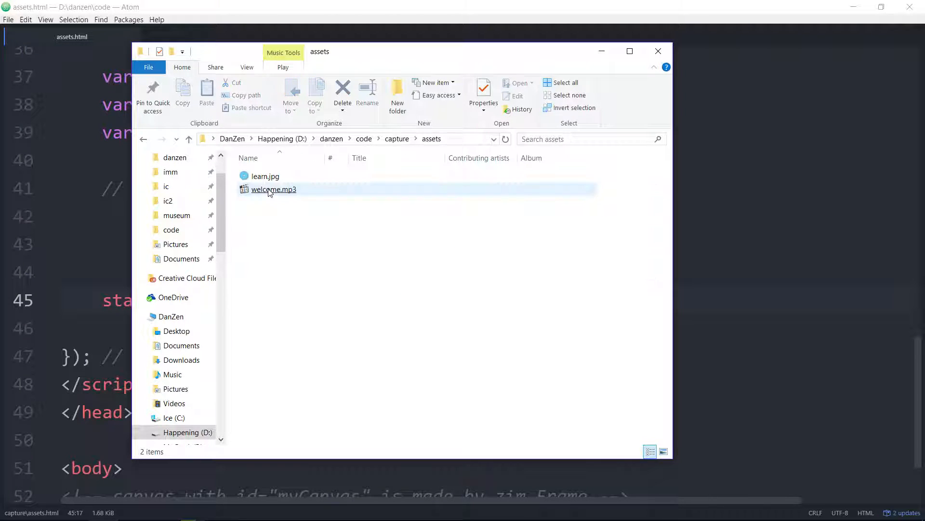
click(265, 176)
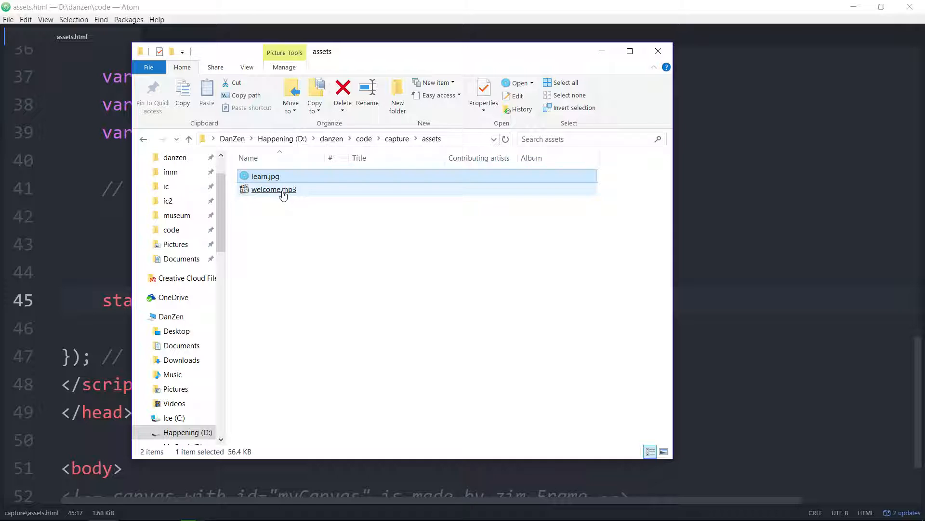
click(657, 50)
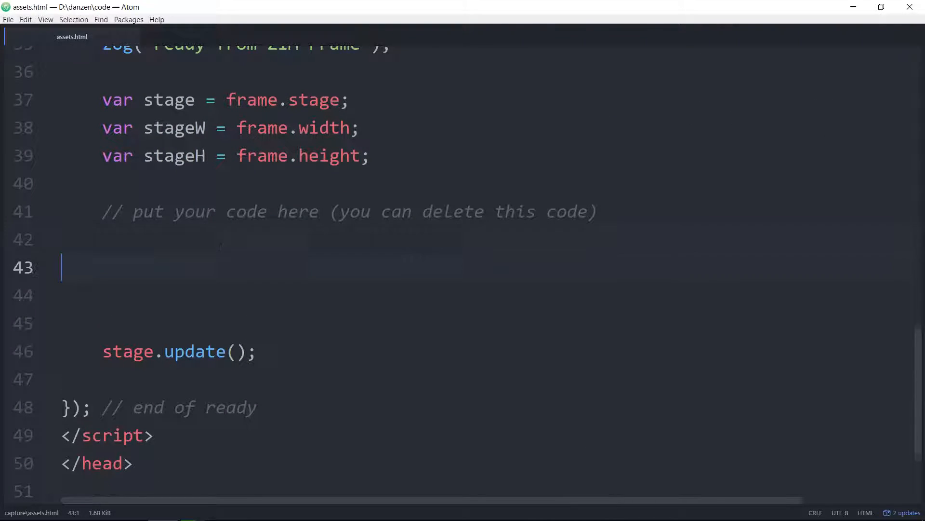
- Type frame.loadAssets("assets/learn.jpg"); on line 43
text(frame)
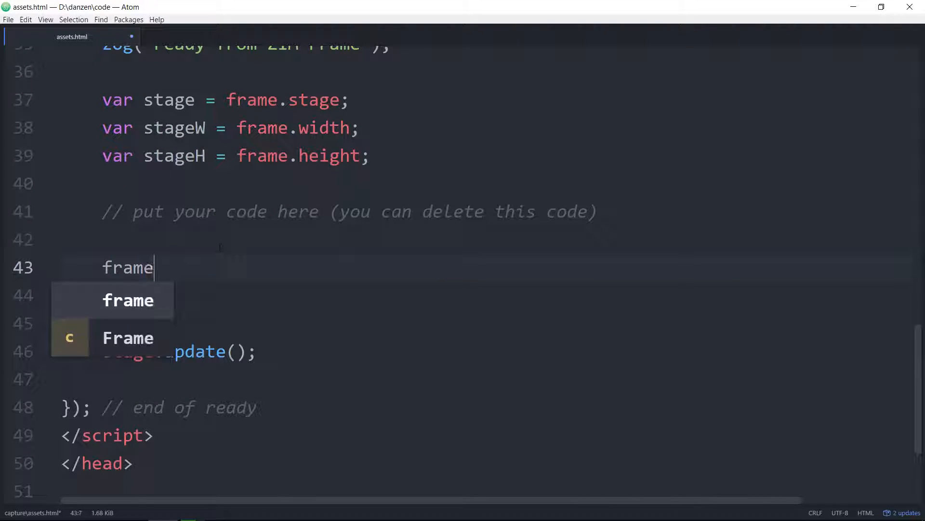
text(.loadAss)
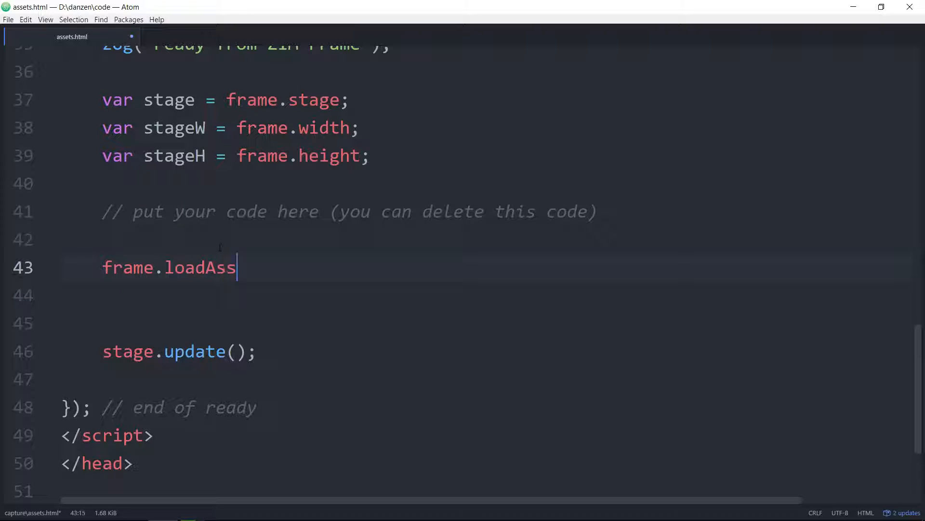
text(ets(""))
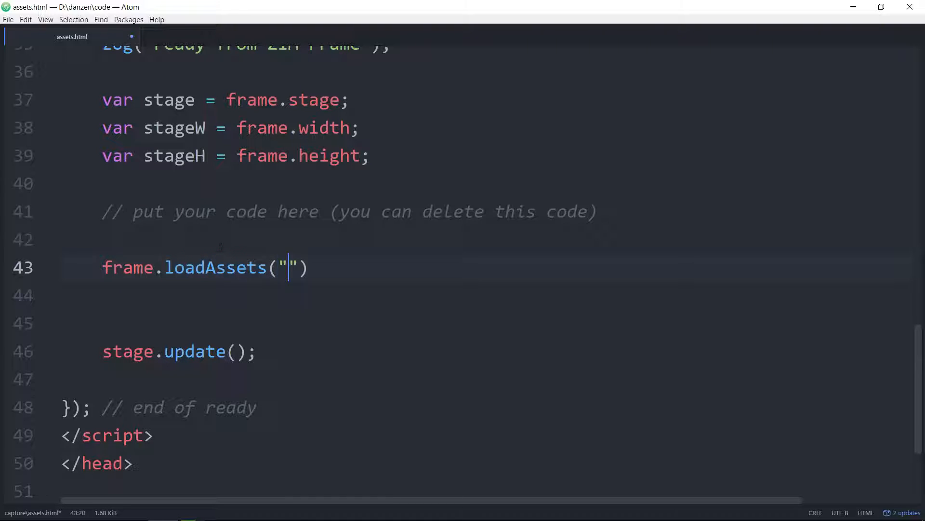
text(ass)
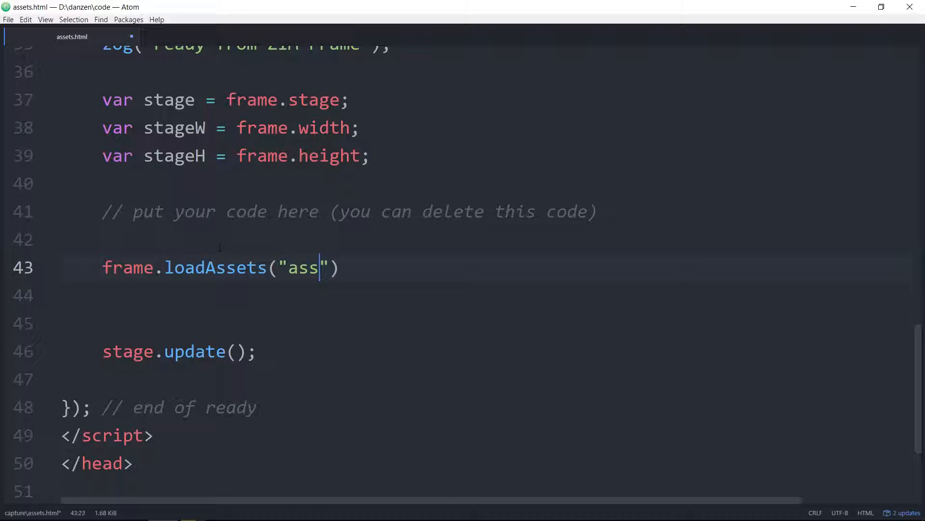
text(ets/)
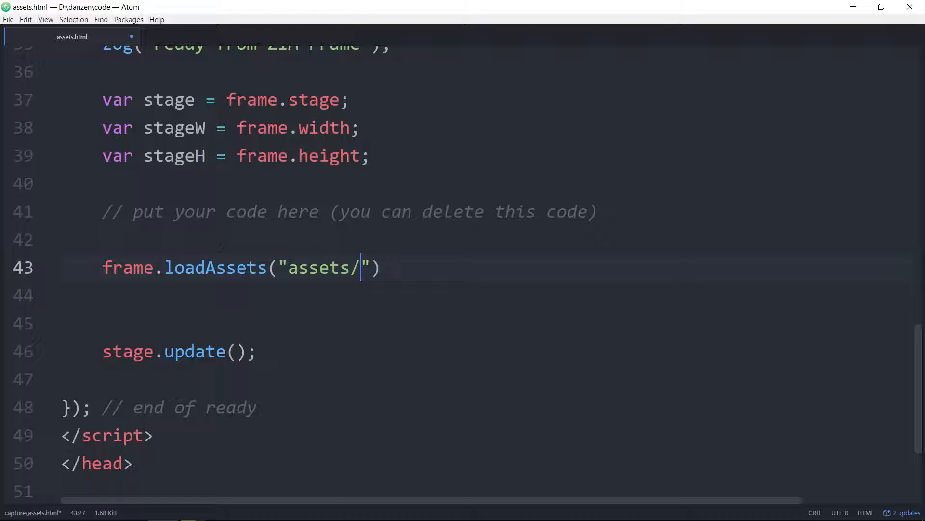
text(l)
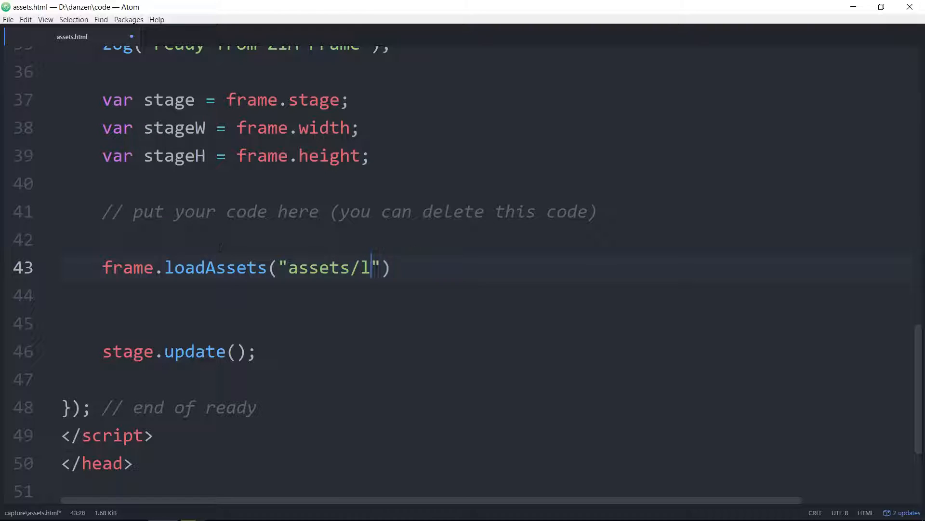
text(earn.)
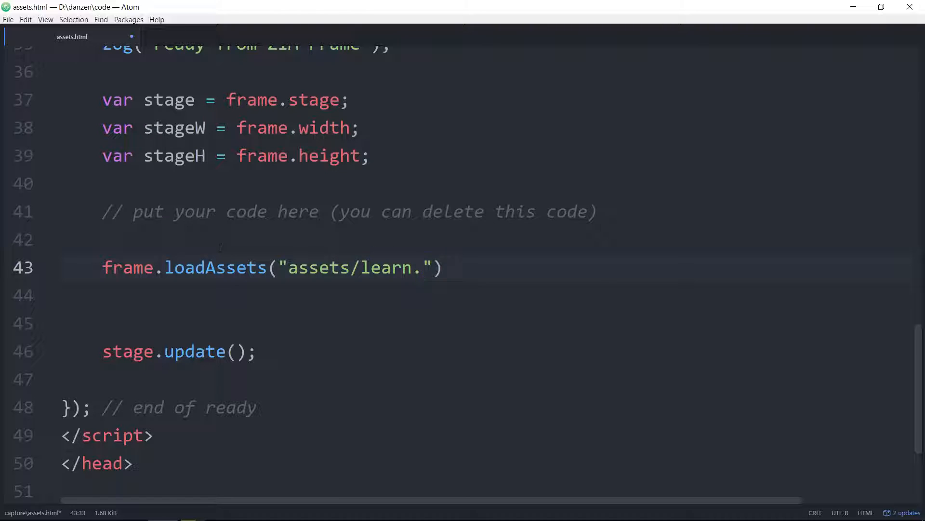
text(jpg)
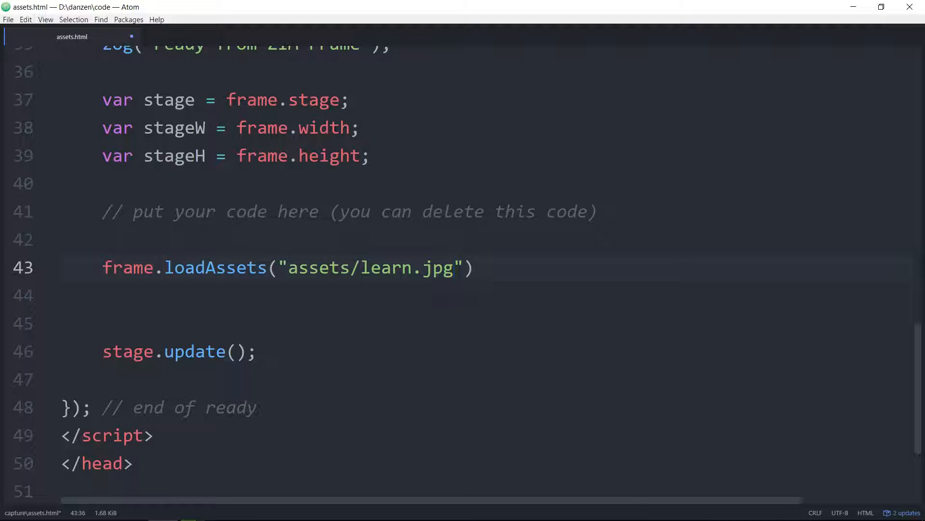
text(;)
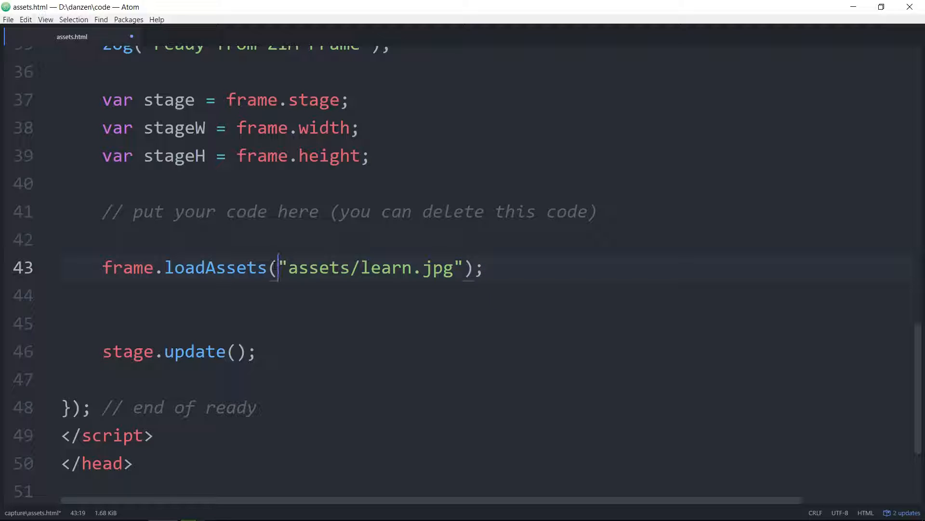
- Wrap the path in square brackets and add "assets/welcome.mp3" as a second list item
text([)
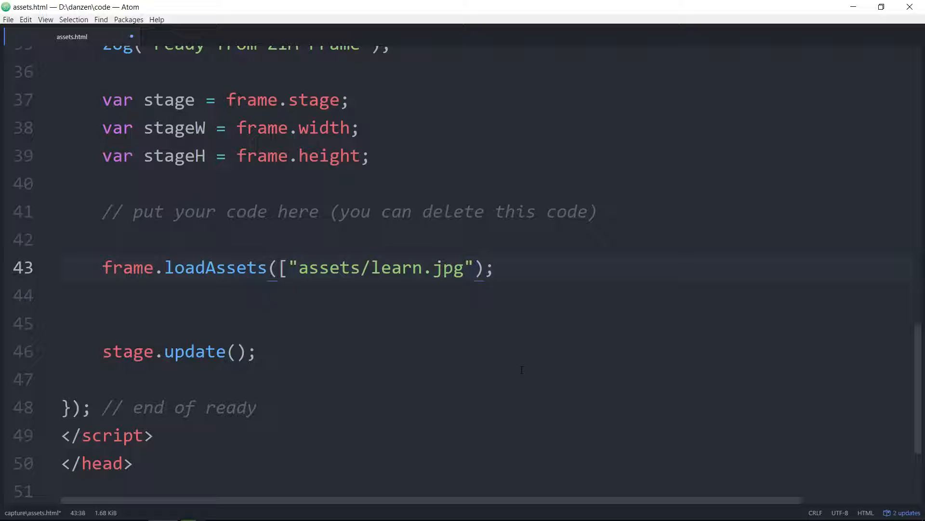
text(, "")
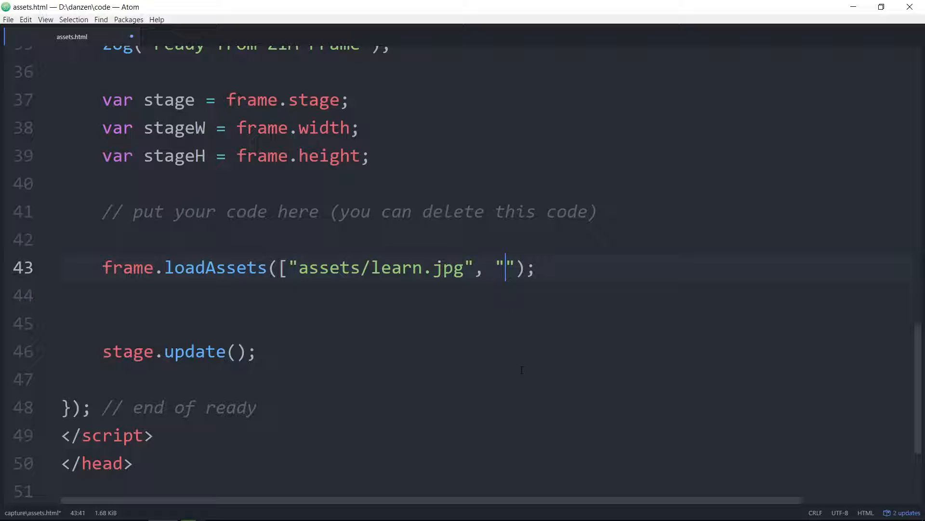
text(assets/welc)
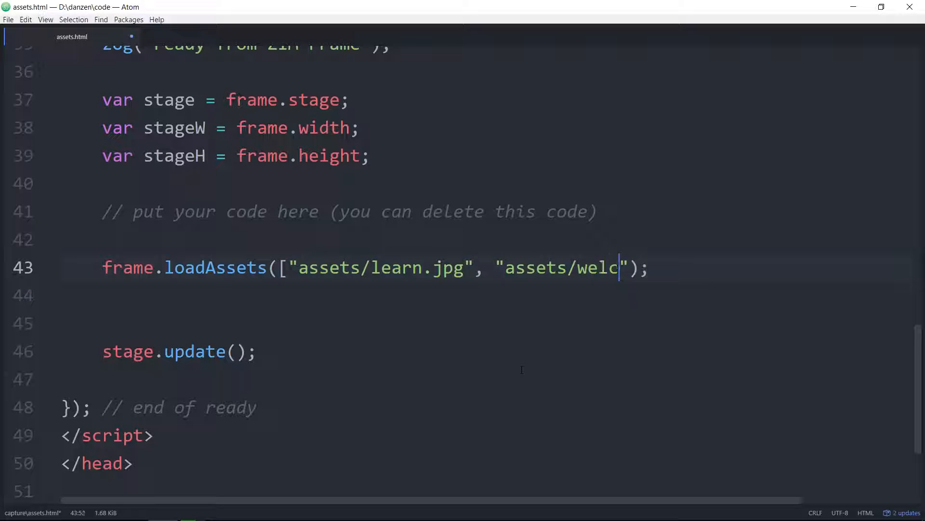
text(ome.mp3)
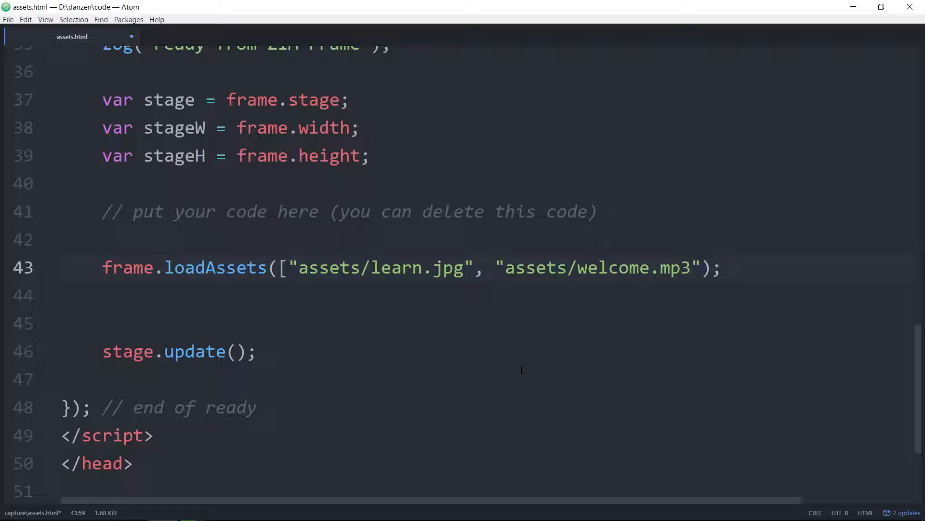
text(])
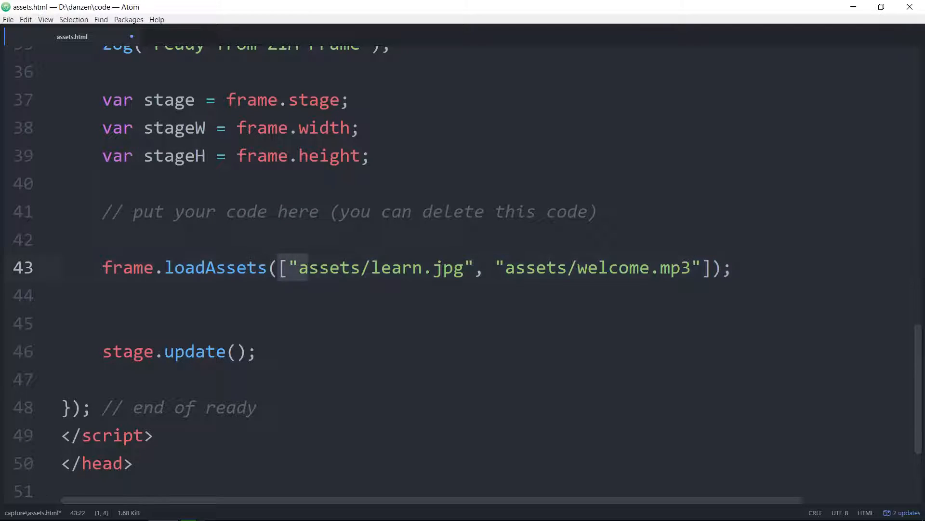
drag(278, 267, 711, 268)
text(, )
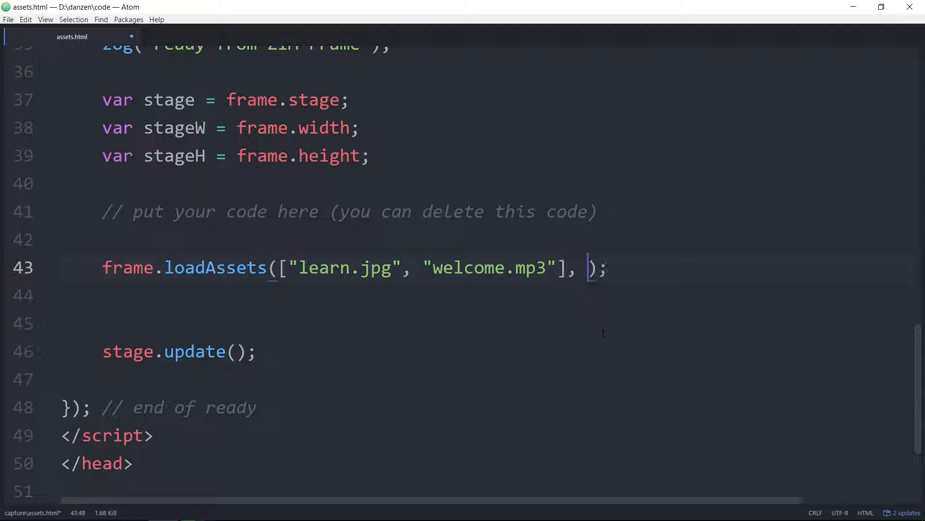
- Remove assets/ from both file names and pass "assets/" as a separate loadAssets argument
text("")
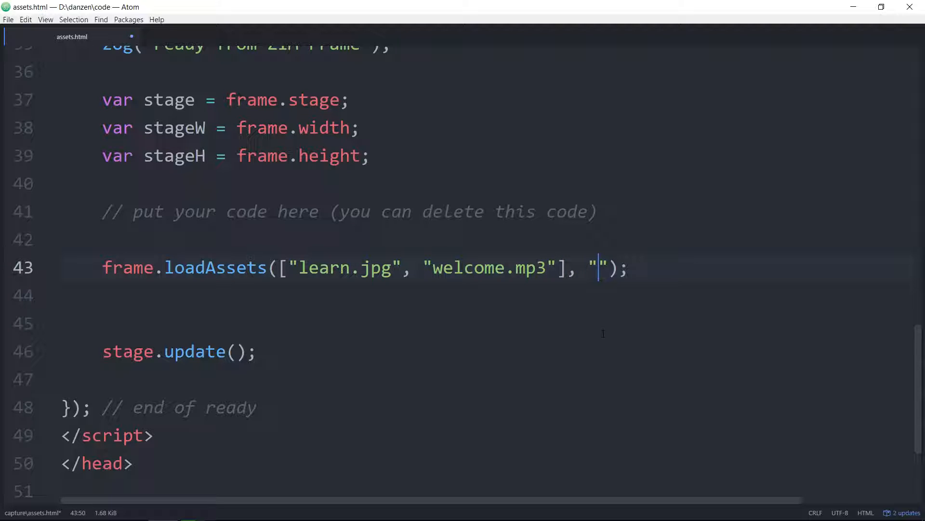
text(assets/)
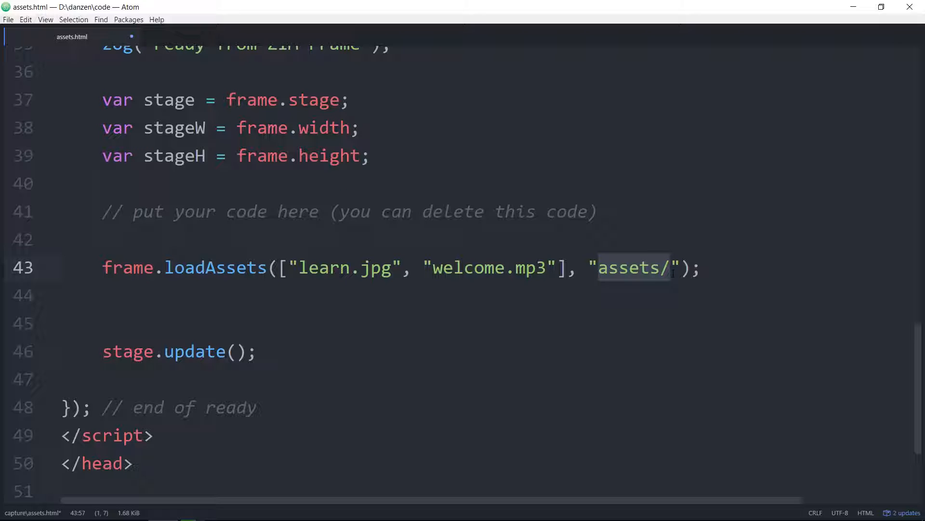
click(671, 268)
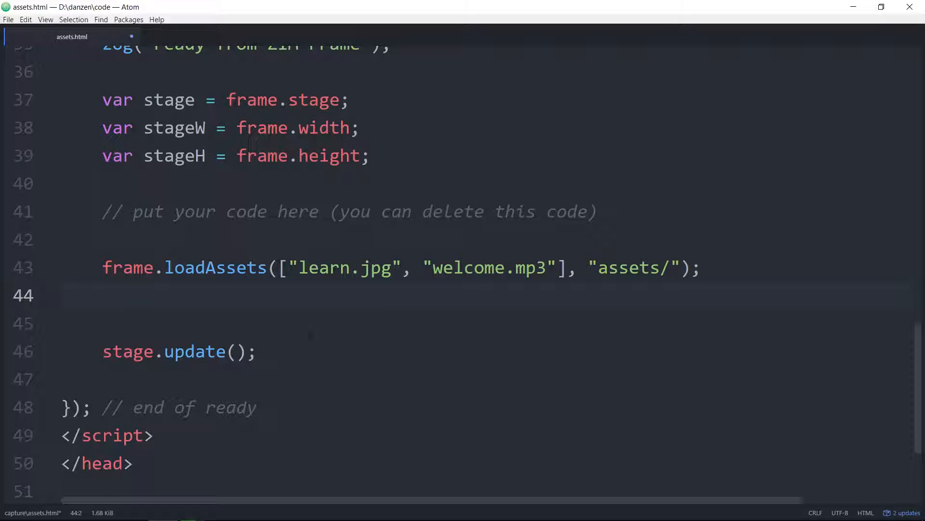
- Add frame.on("complete", function(){}) below loadAssets, with stage.update(); inside it
click(103, 294)
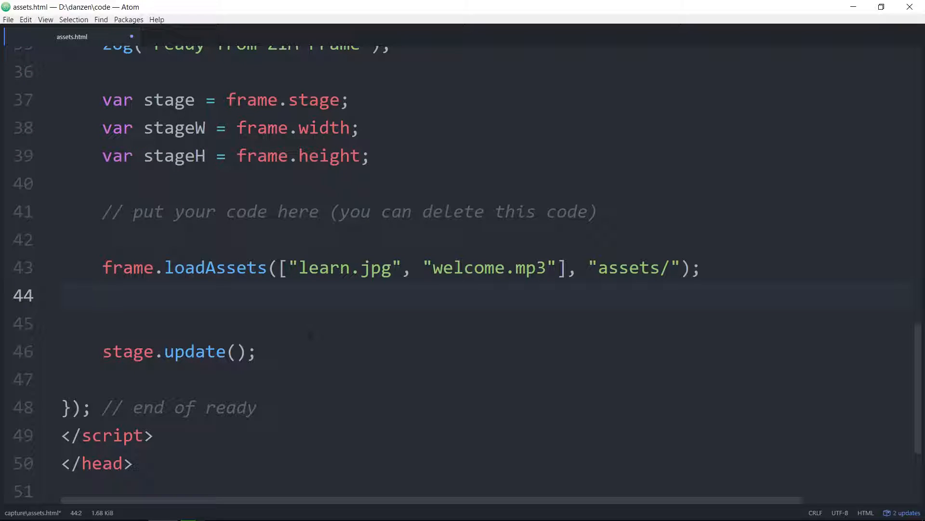
text(frame.)
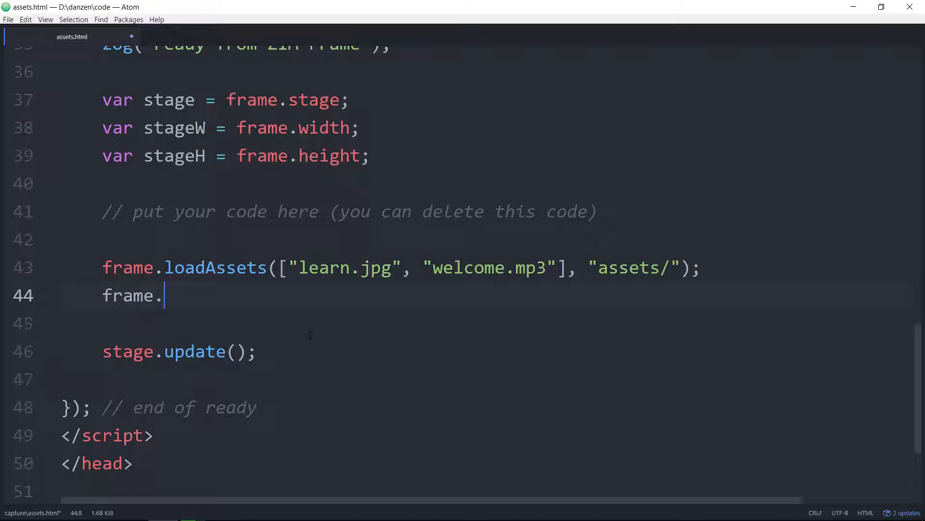
text(on(""))
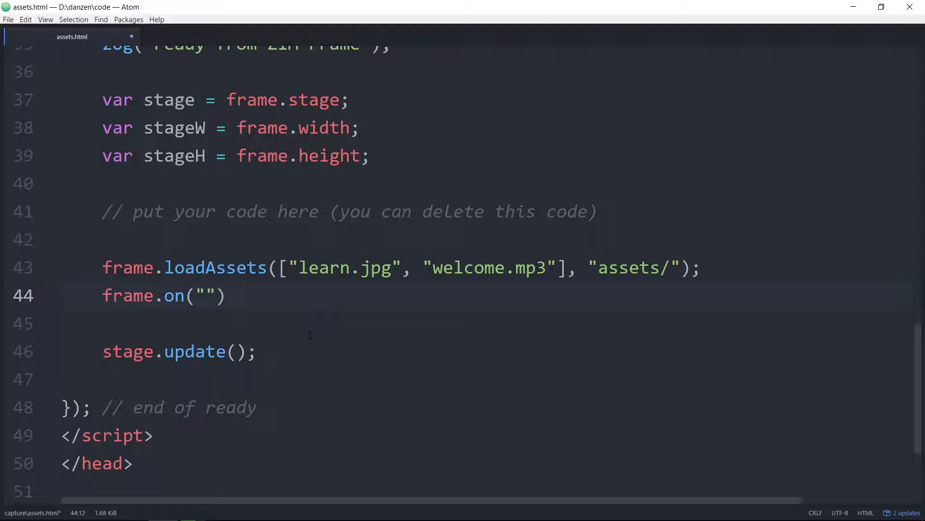
text(complete)
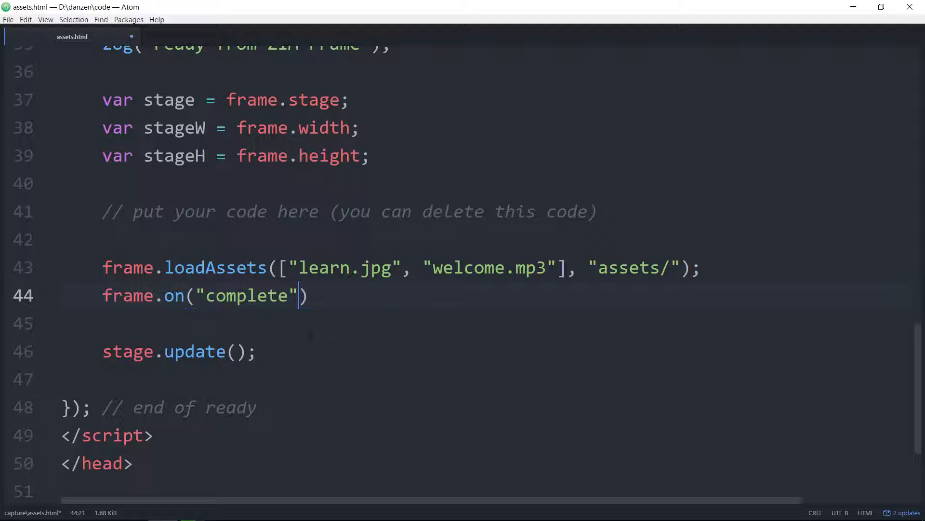
text(, function()
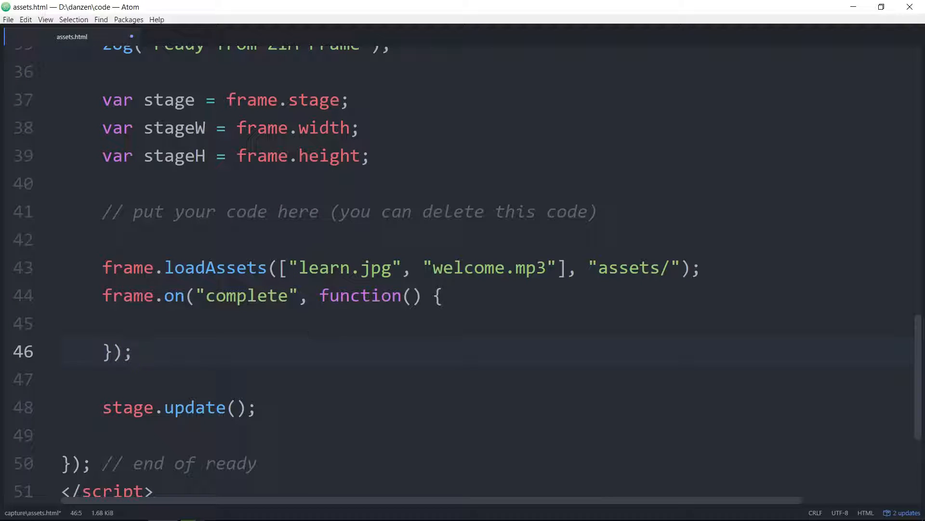
click(145, 323)
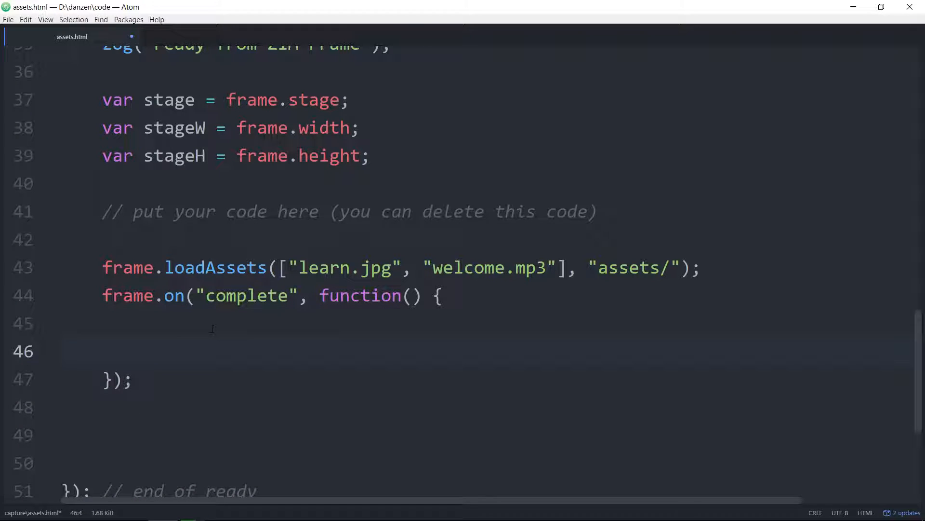
text(stage.update();)
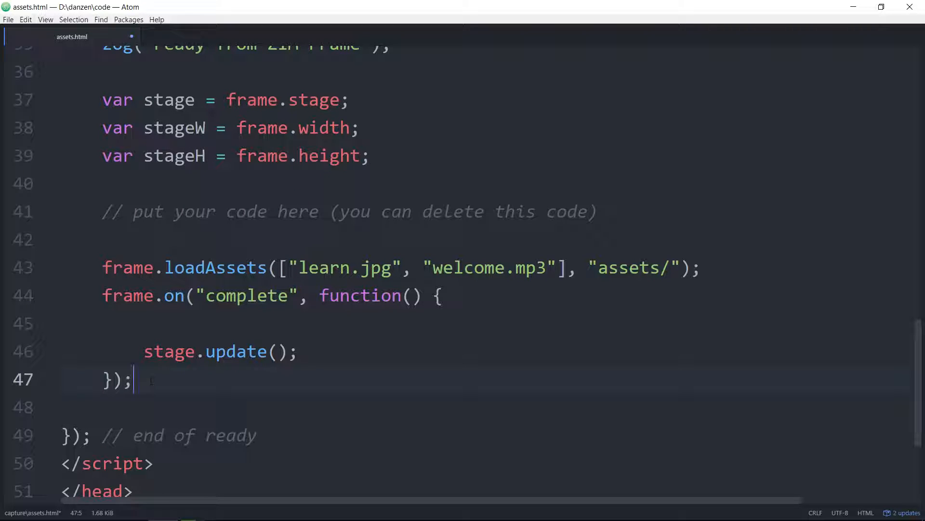
- Rename the handler's event from "complete" to "assetloaded"
double_click(247, 295)
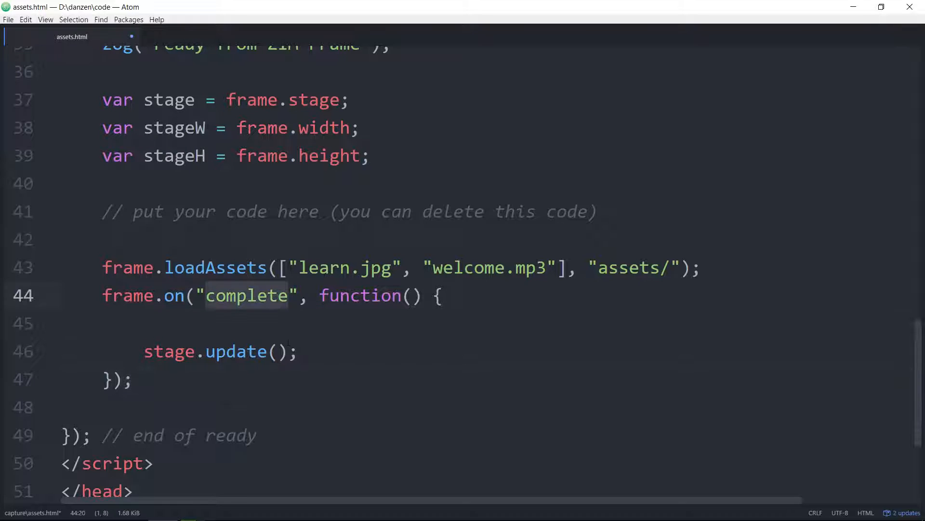
text(assetlo)
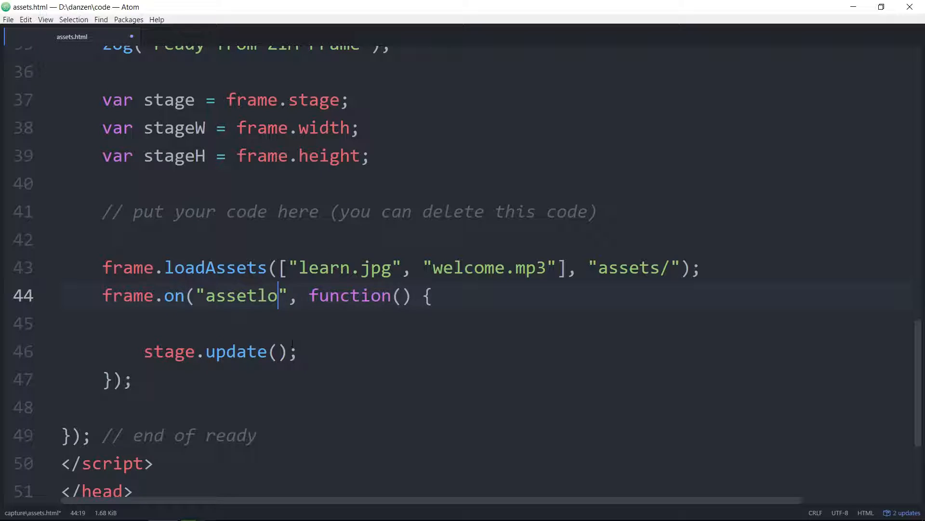
text(aded)
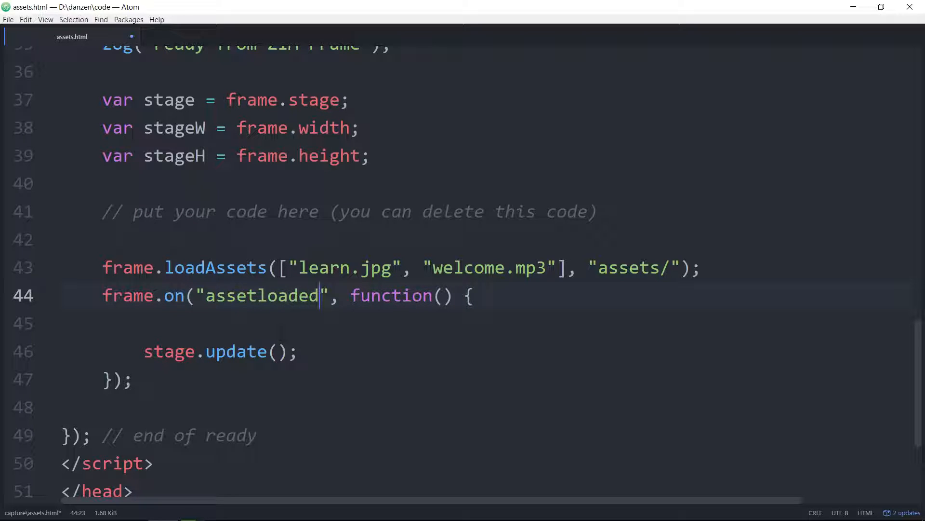
double_click(262, 295)
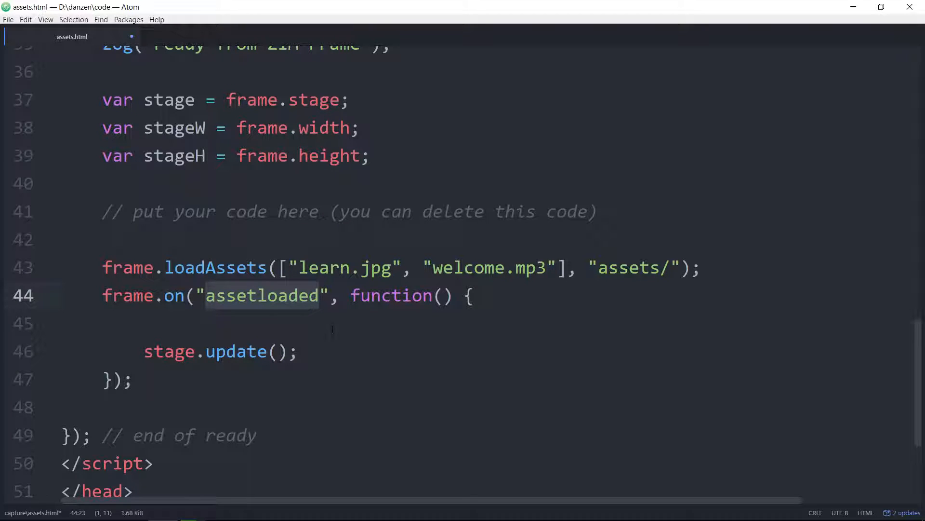
click(441, 295)
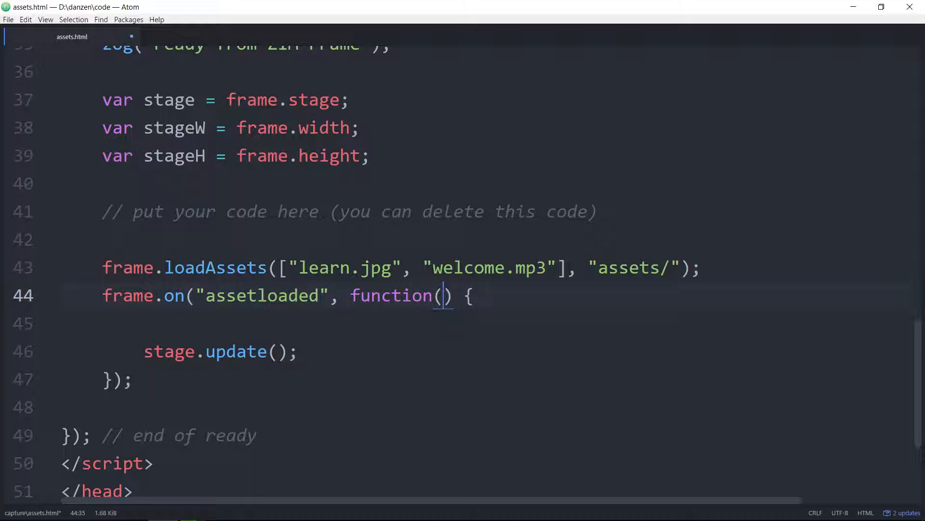
- Replace "assetloaded" with "progress" as the handler's event name
double_click(263, 295)
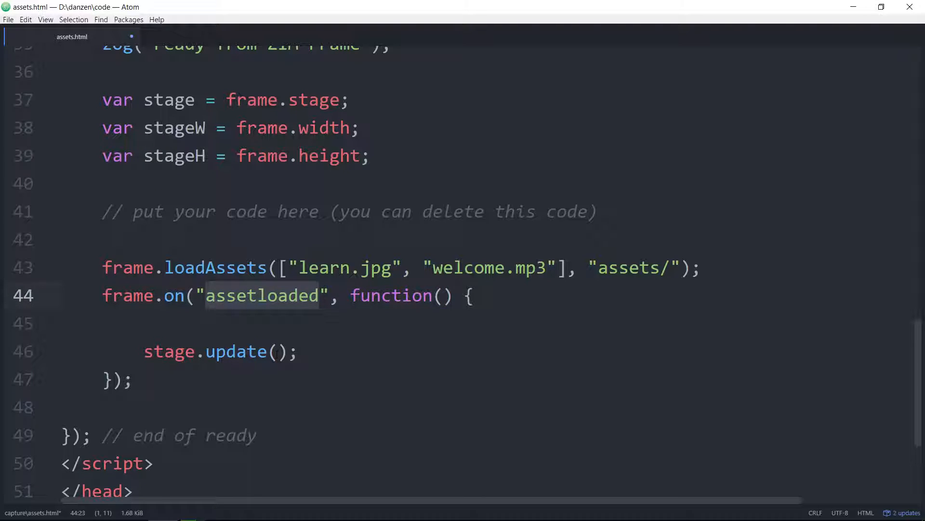
text(pror)
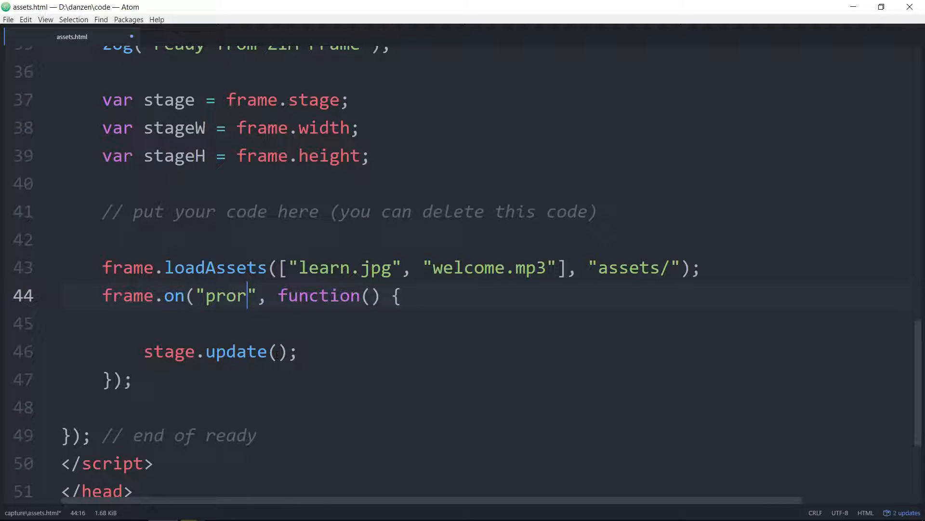
text(gress)
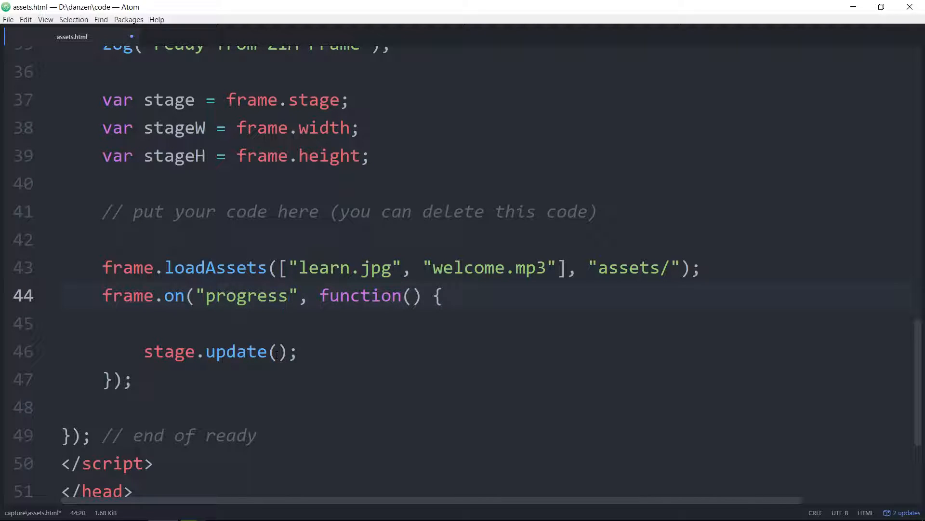
click(288, 295)
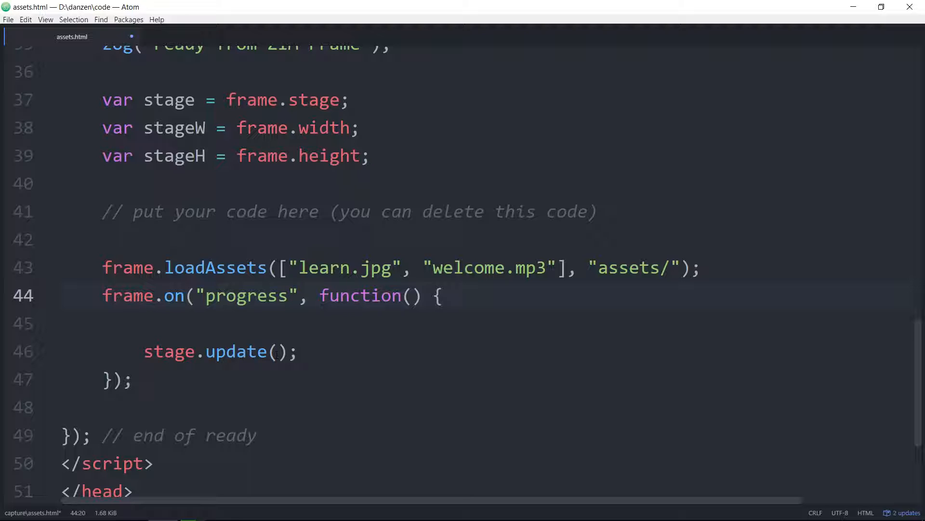
click(289, 295)
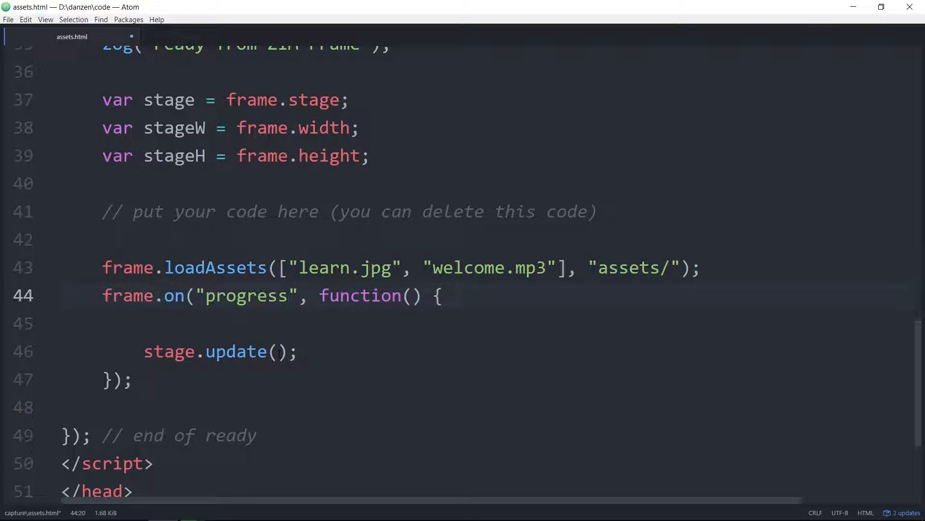
- Change the handler's event back to "complete" and start a new line inside it
text(c)
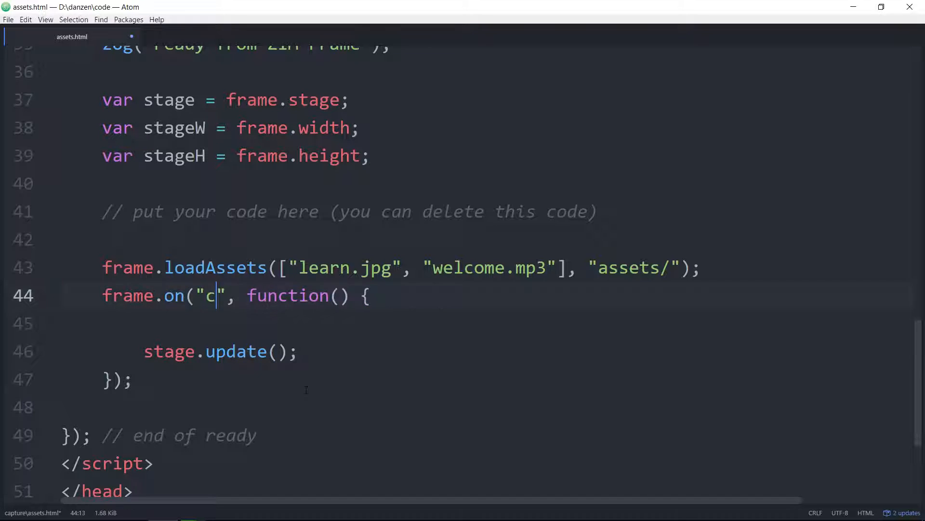
text(omplete)
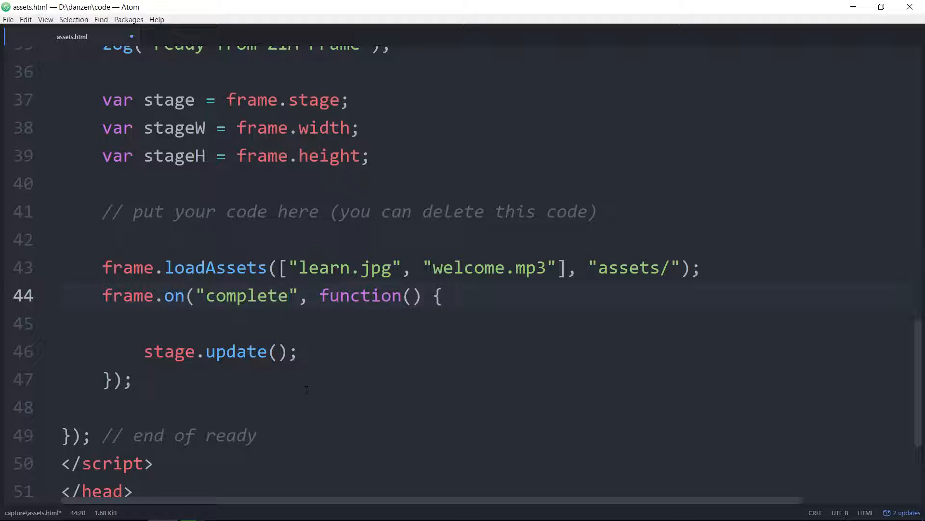
key(Enter)
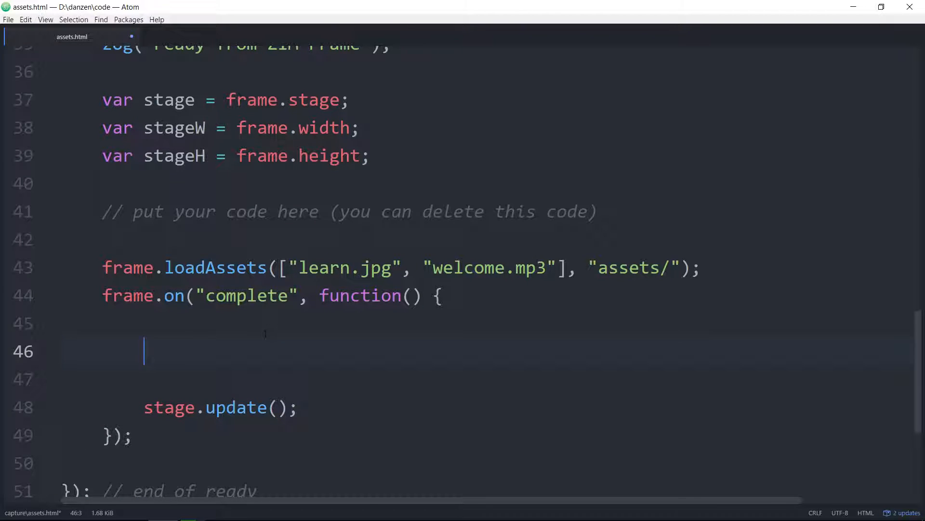
- Store frame.asset("learn.jpg") in var pic with a // zim.Bitmap comment
text(frame.asset)
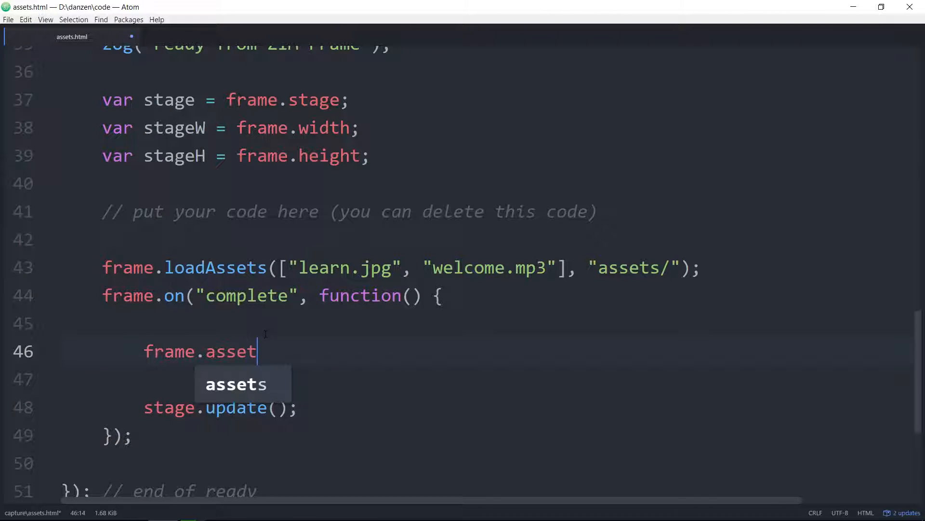
text(())
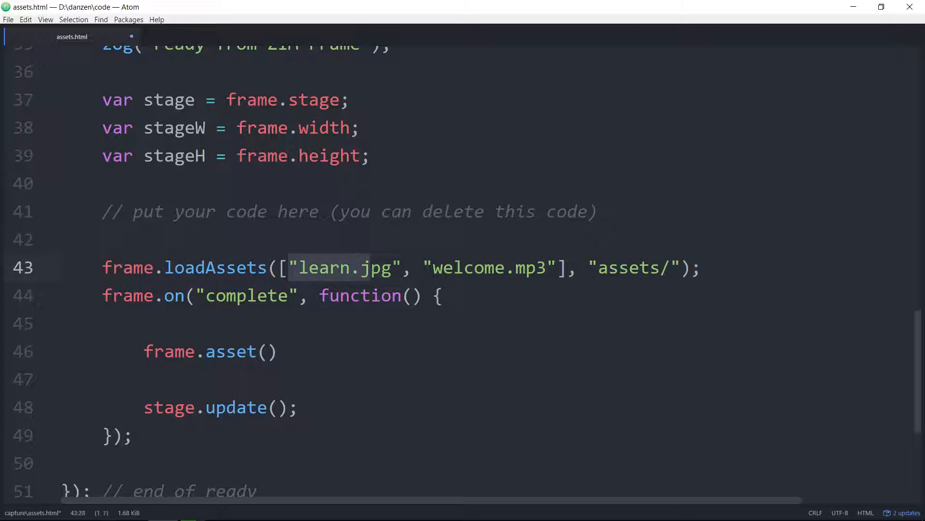
double_click(342, 268)
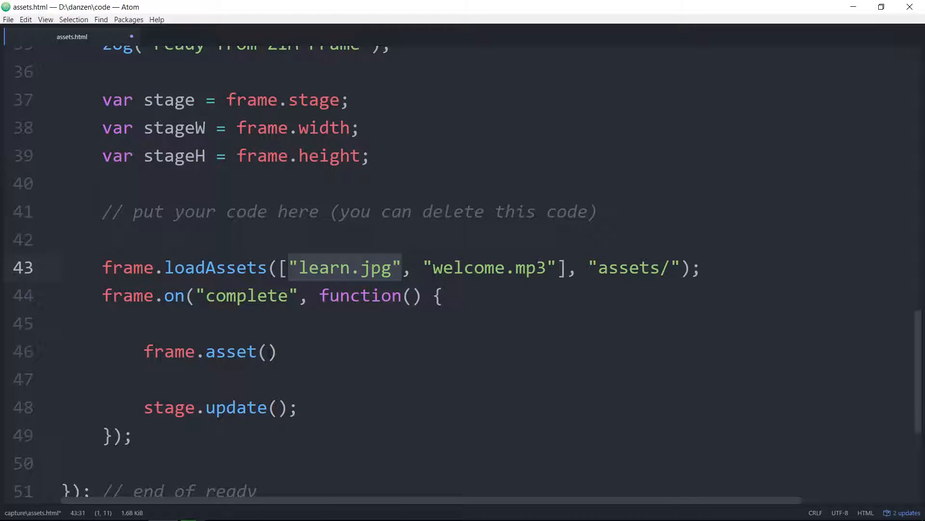
text("learn.jpg")
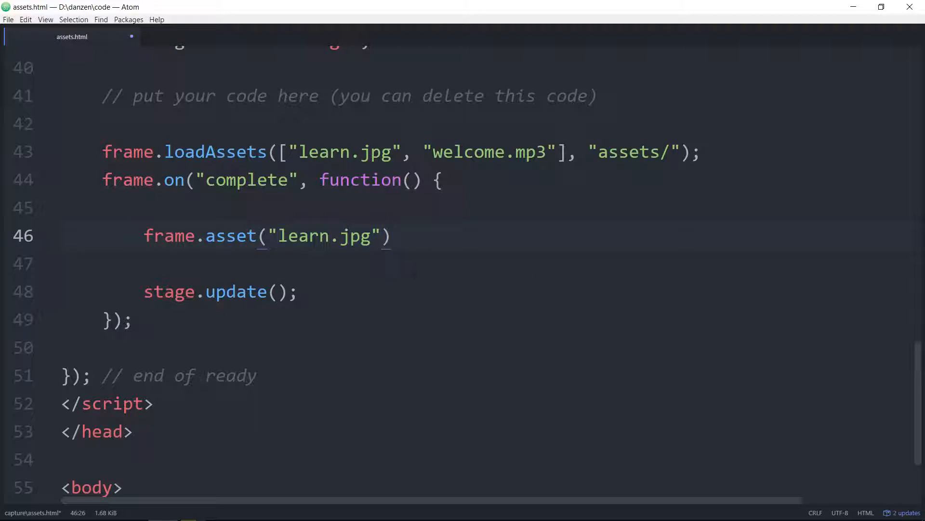
double_click(322, 236)
text(; // zim.)
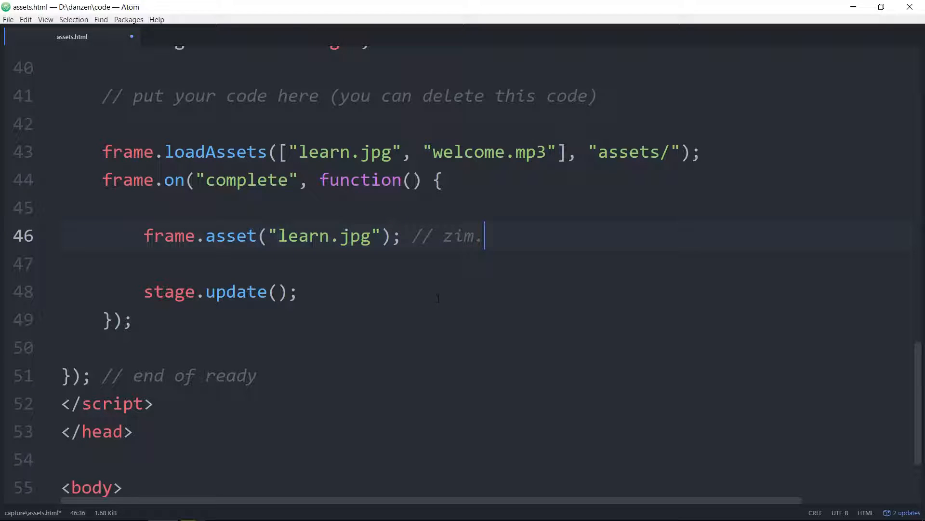
text(Bitmap)
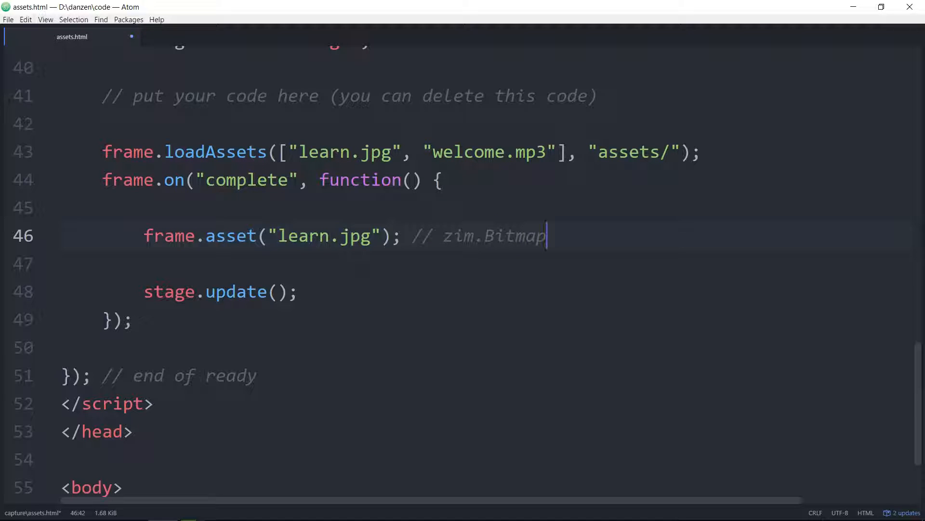
text(var)
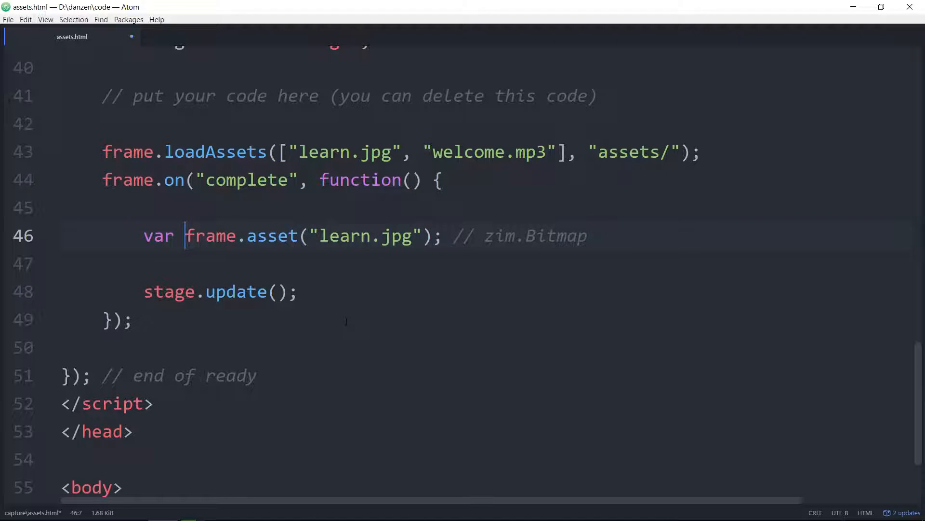
text(pic =)
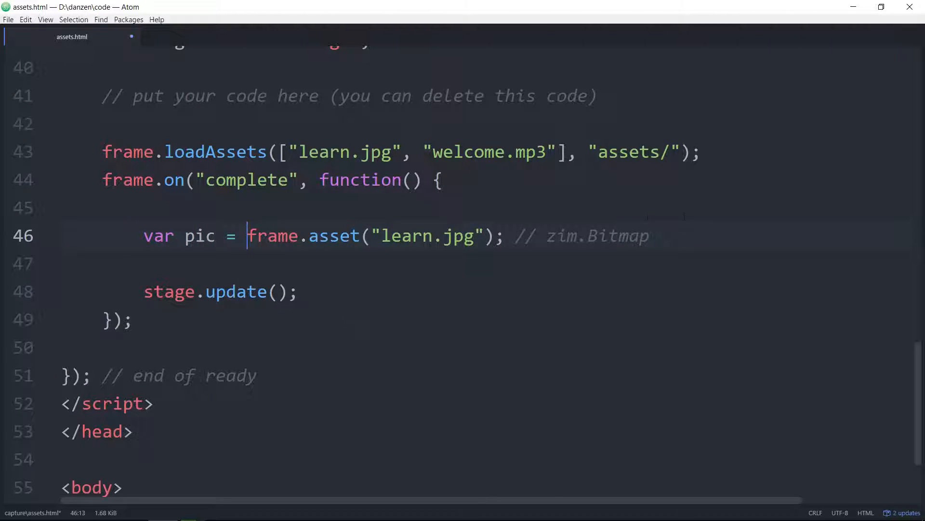
key(Backspace)
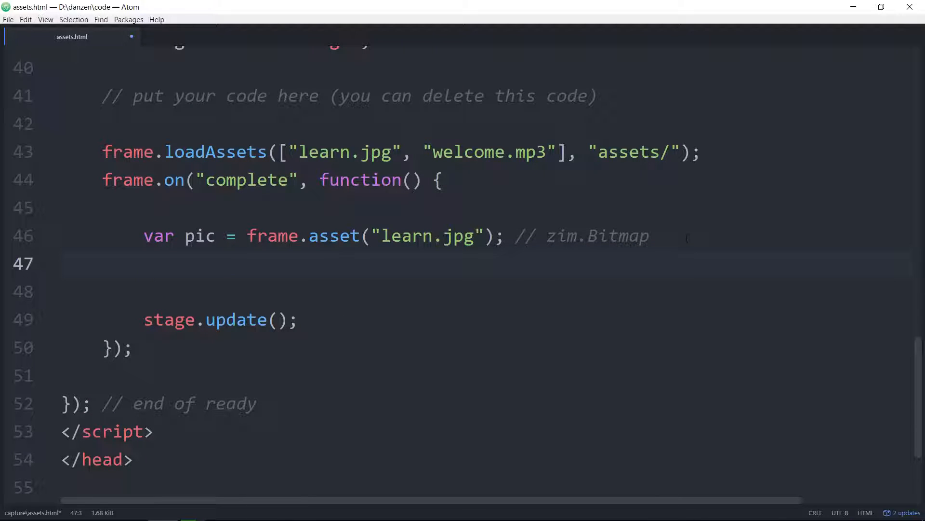
- Add pic.center(stage); inside the complete handler and save assets.html
click(144, 263)
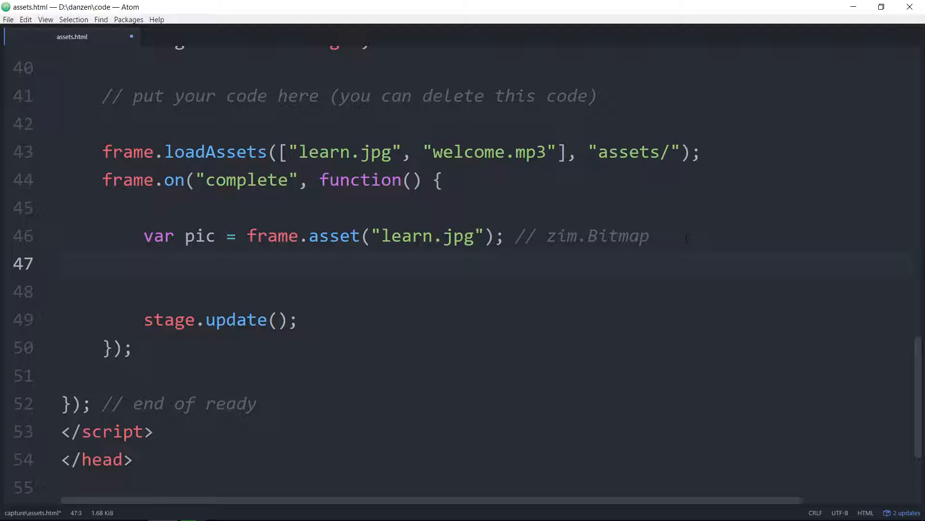
text(pic.)
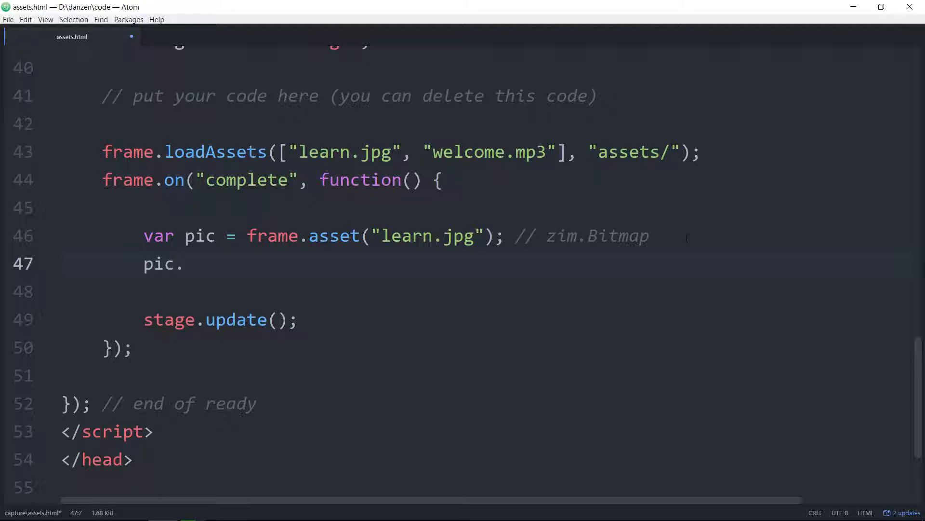
text(center(st)
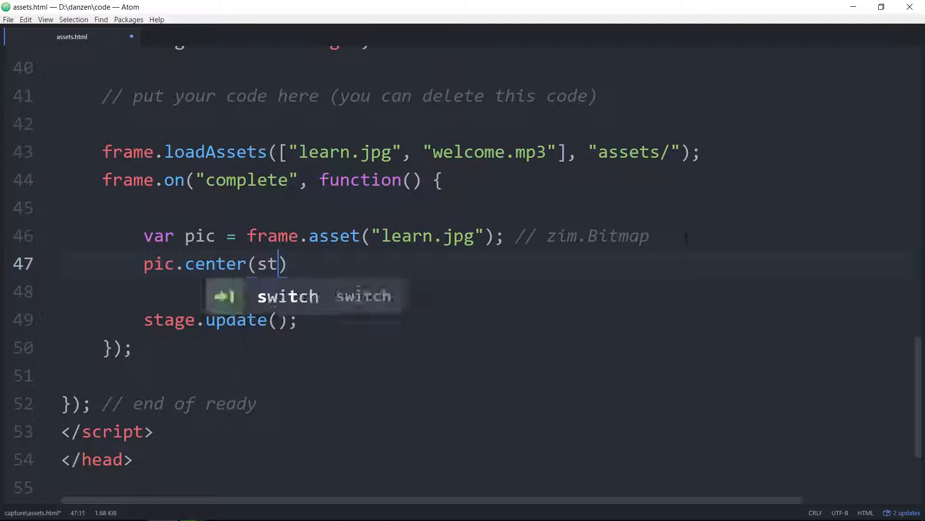
text(age);)
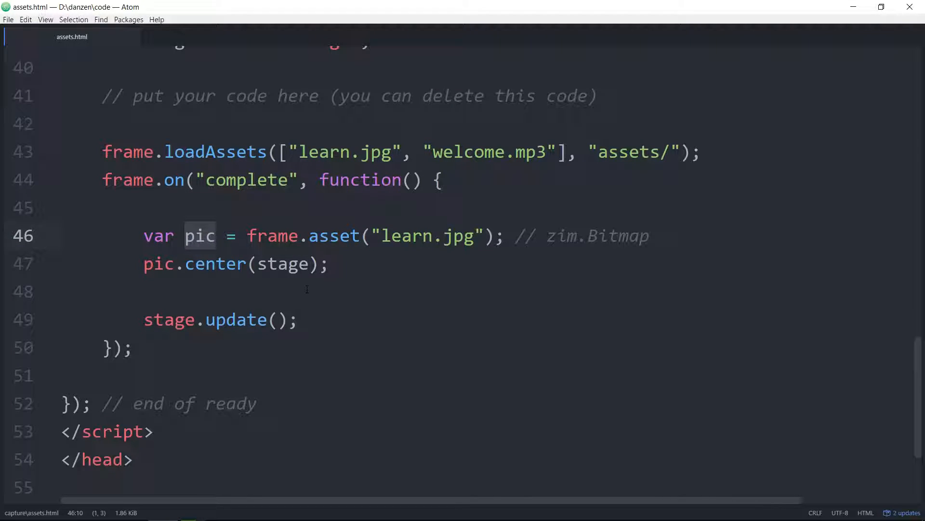
- Add a pic.on("click", function) handler before stage.update()
scroll(down, 3)
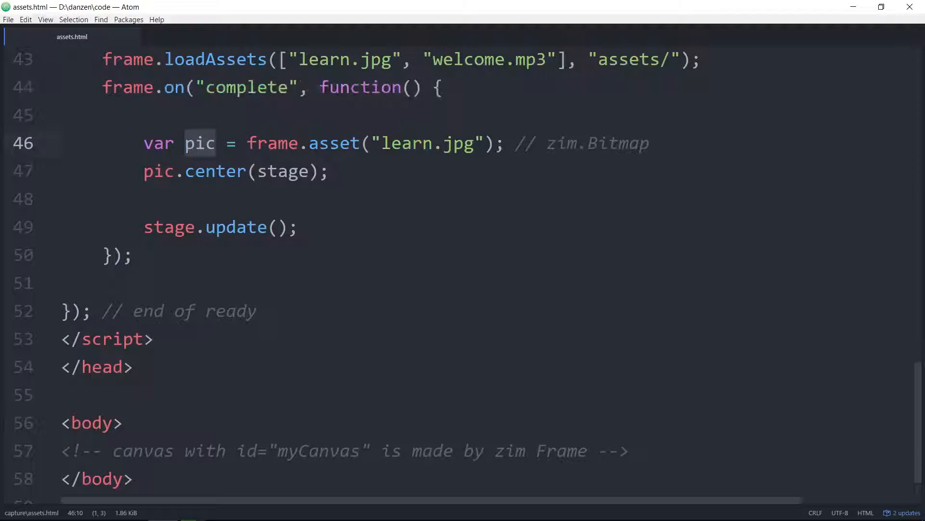
key(enter)
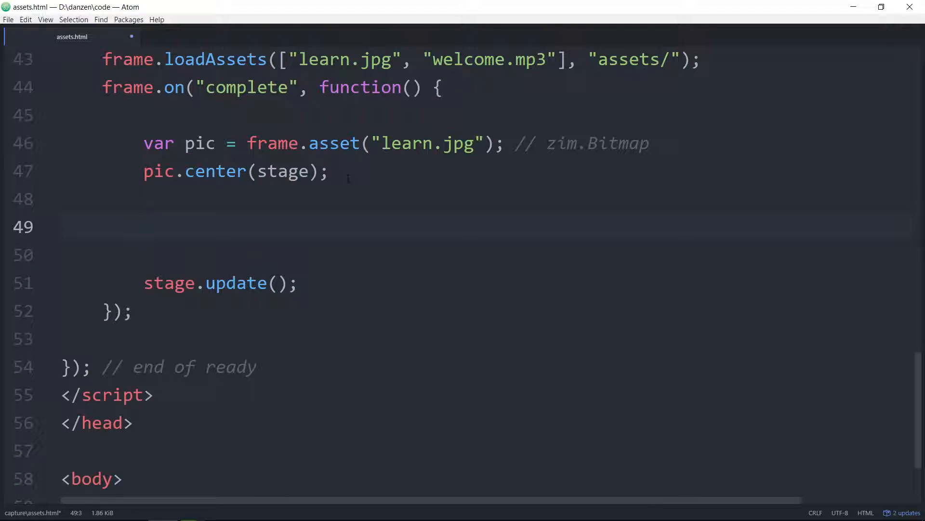
text(pic.on()
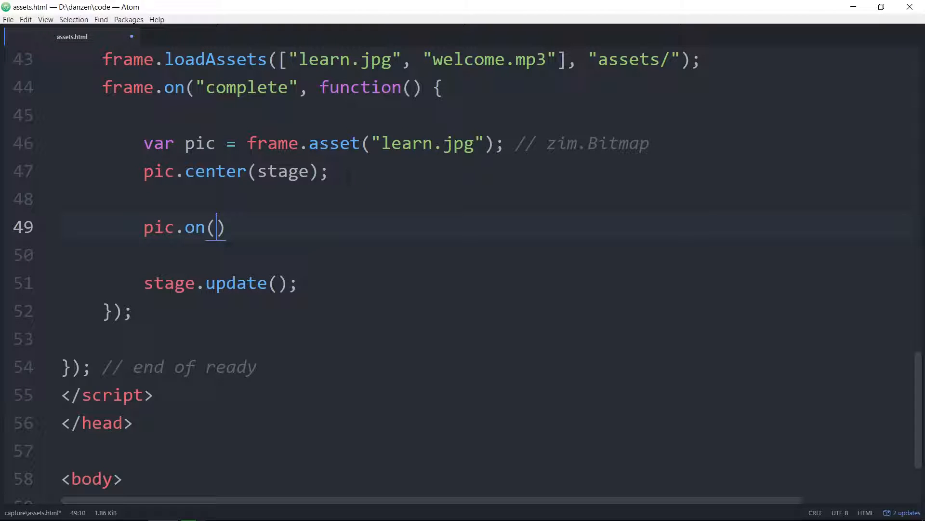
text("click")
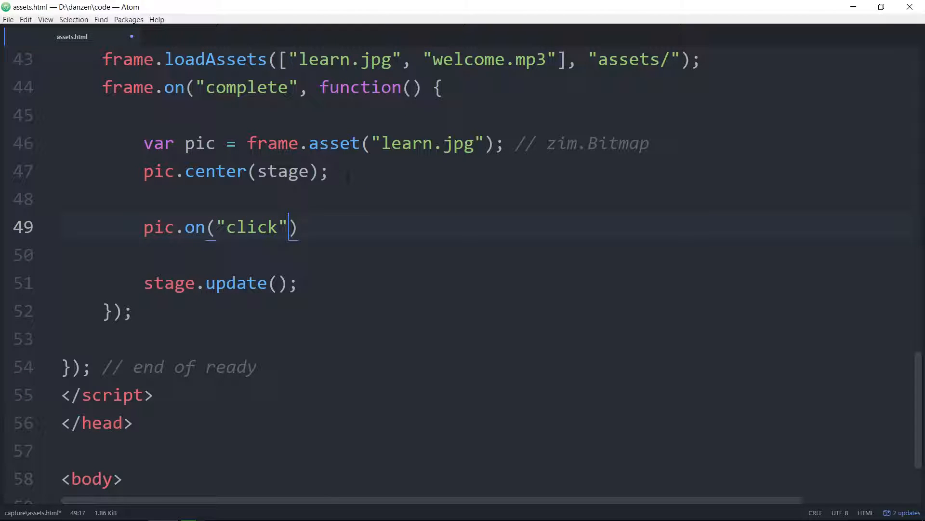
text(, function()
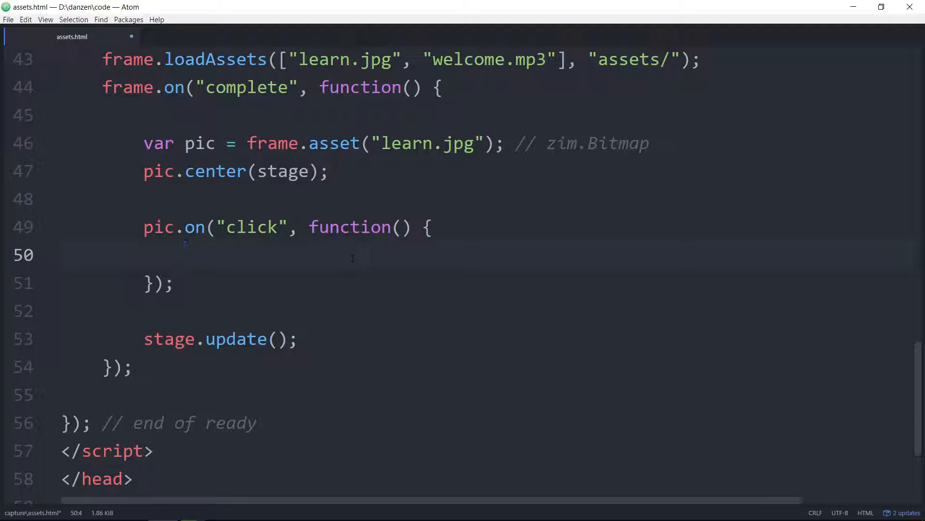
- Make the click handler call frame.asset("welcome.mp3").play();
text(frame.as)
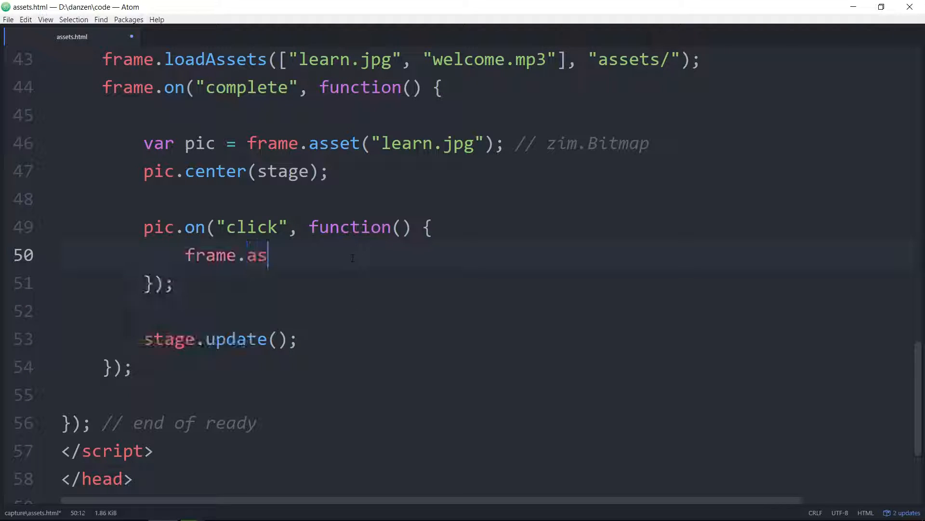
text(set(""))
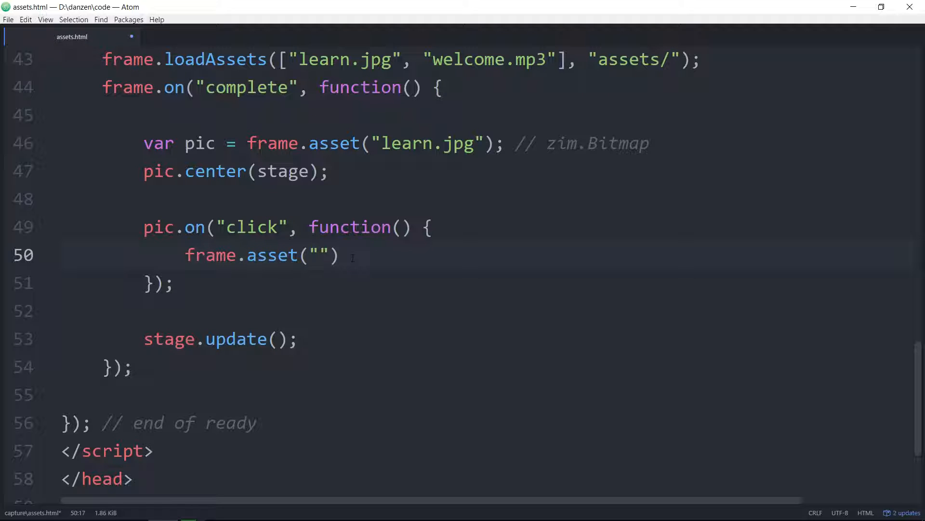
text(welcom)
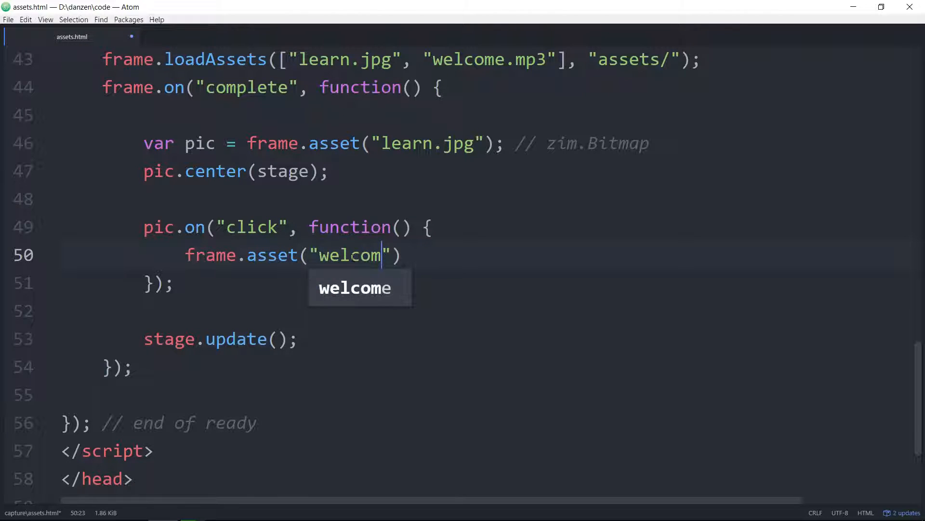
text(.)
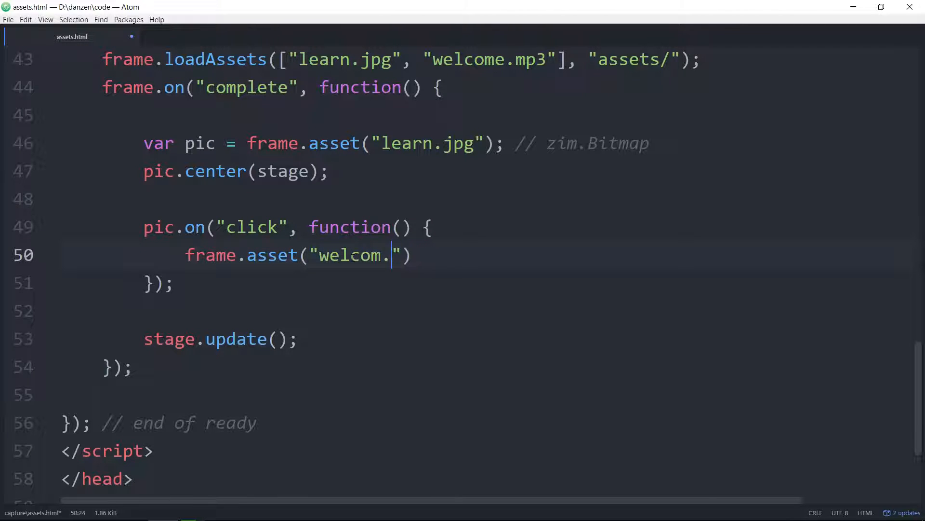
text(e)
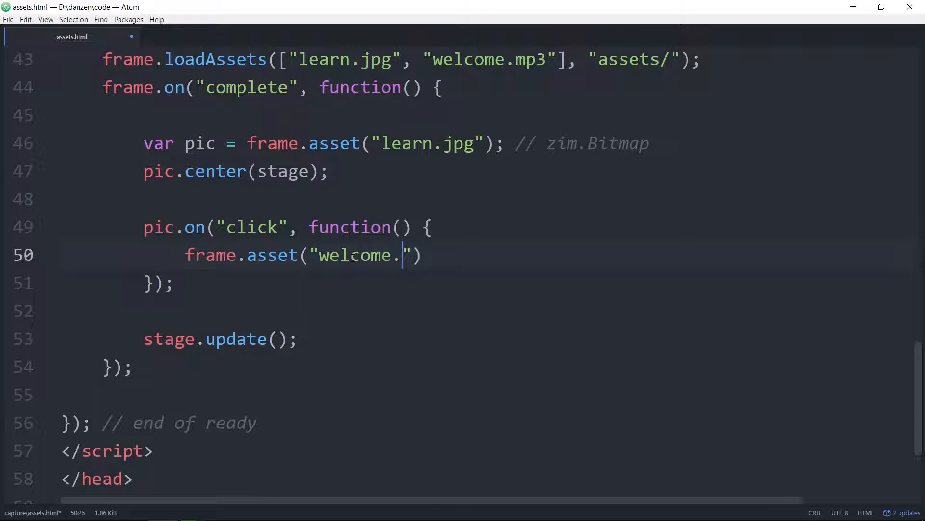
text(mp3)
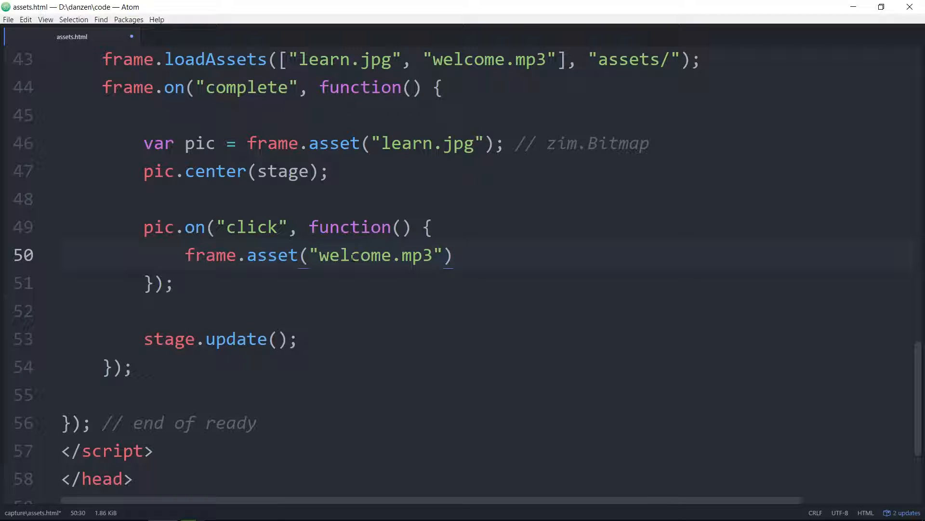
text(.)
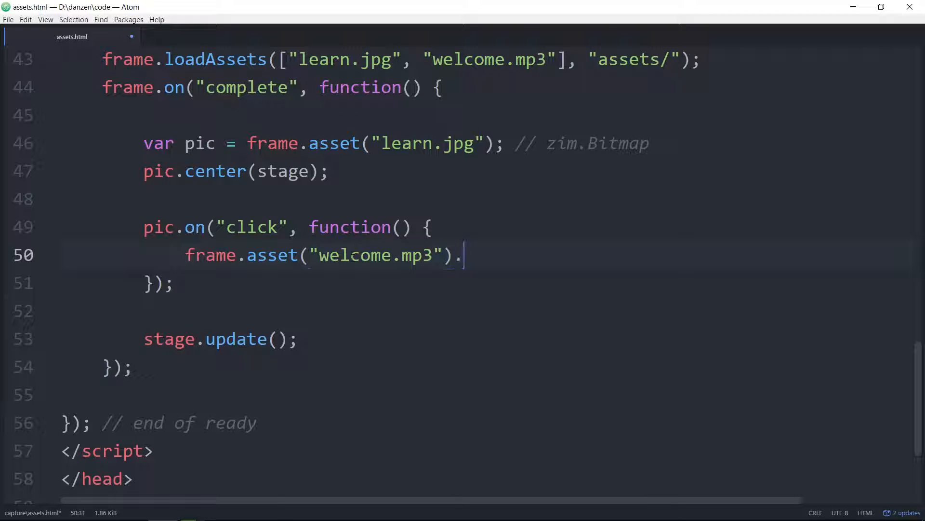
text(pla)
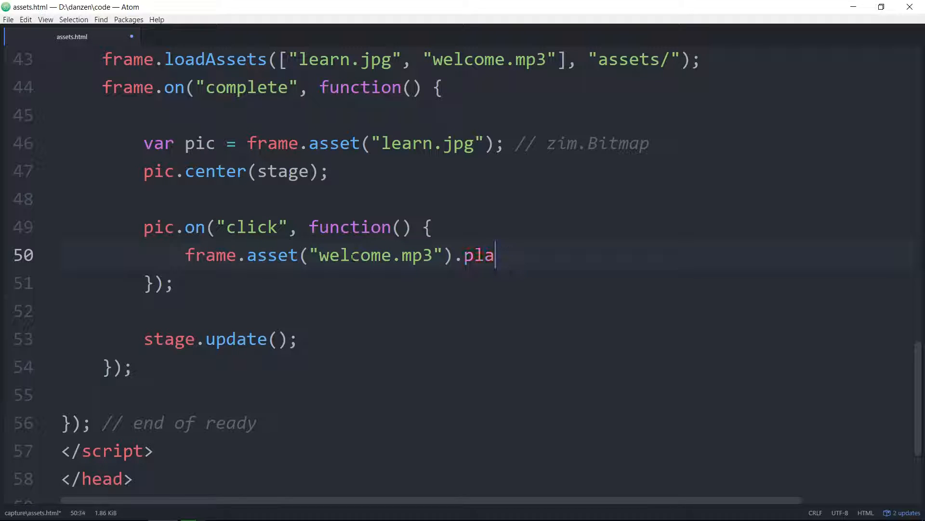
text(y)
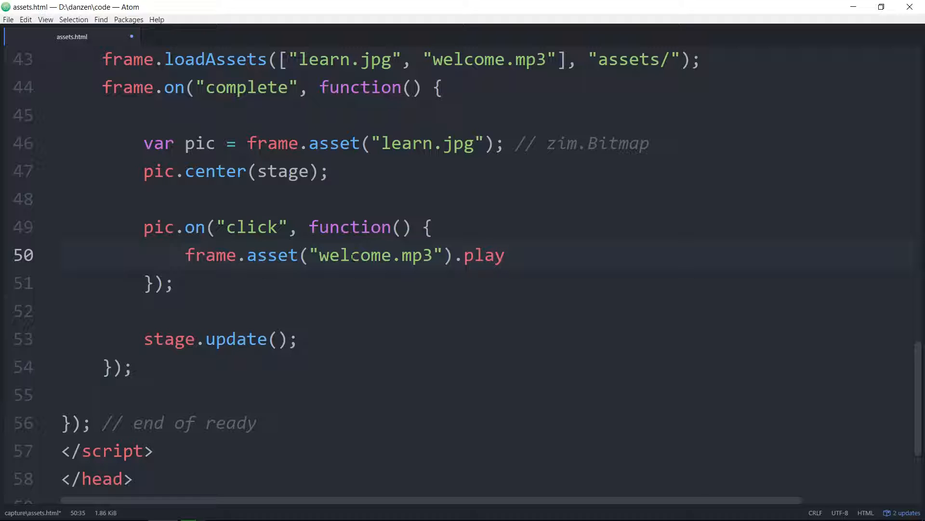
text(();)
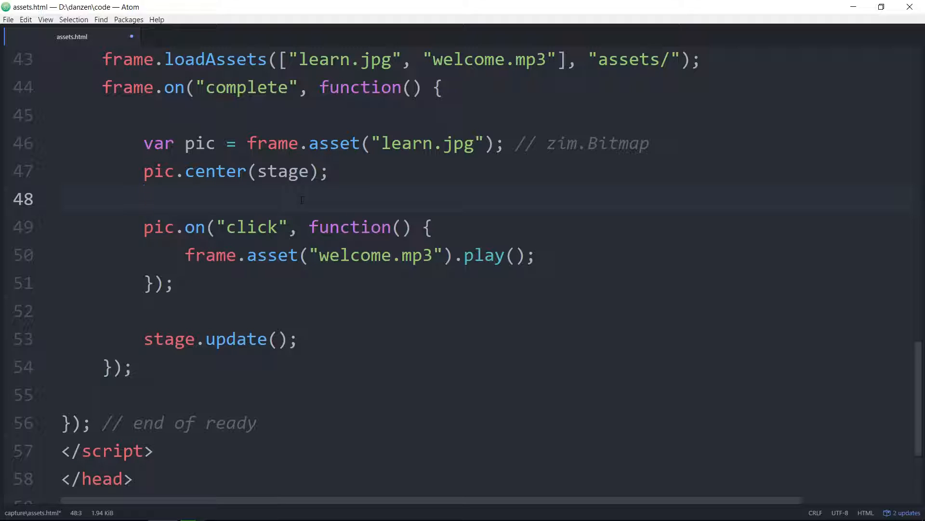
- Set pic.cursor = "pointer"; above the click handler, add a blank line, and save
text(pic)
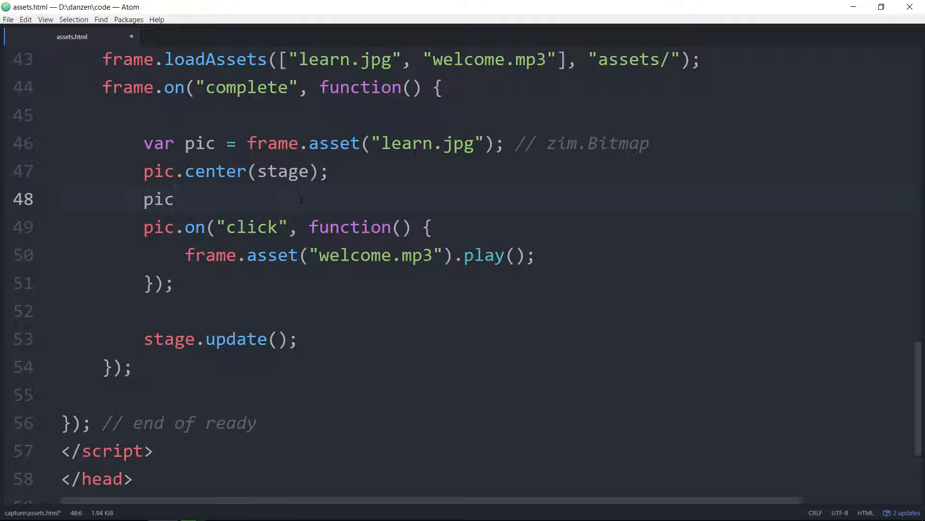
text(.cur)
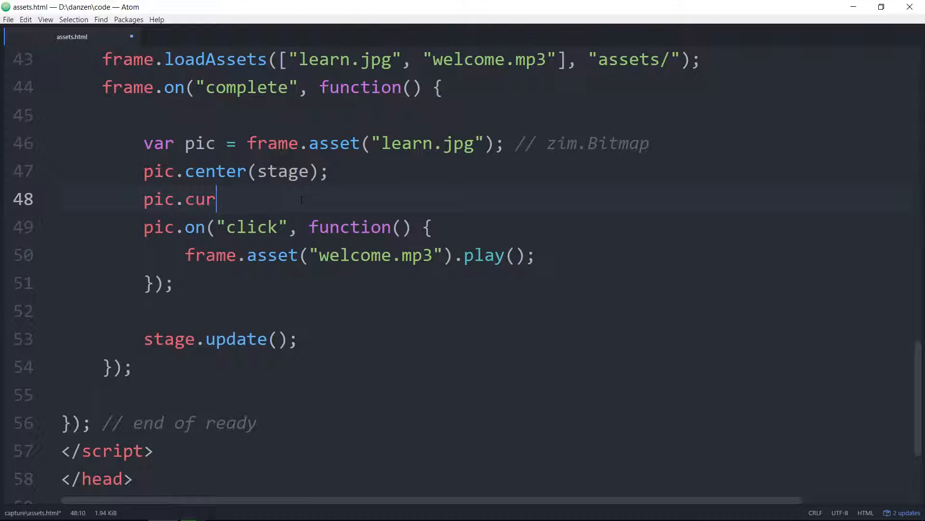
text(sor =)
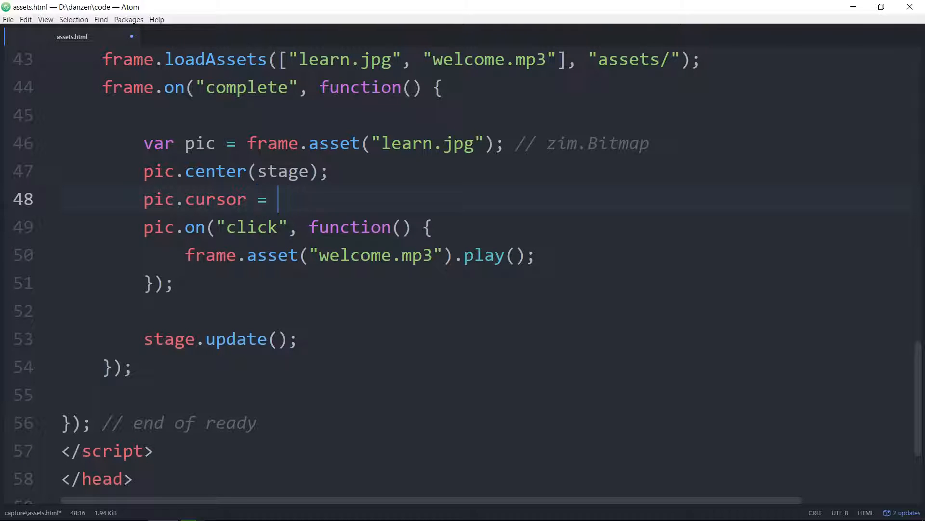
text("")
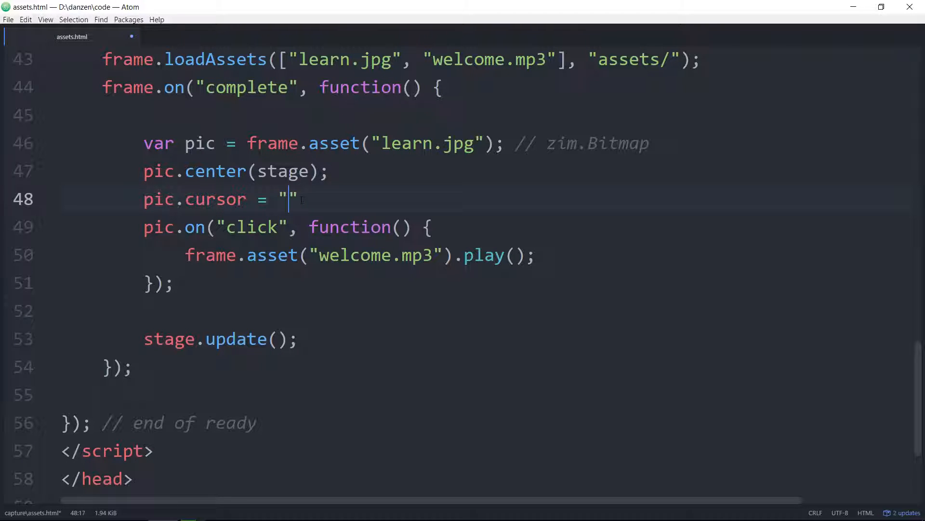
text(pointer)
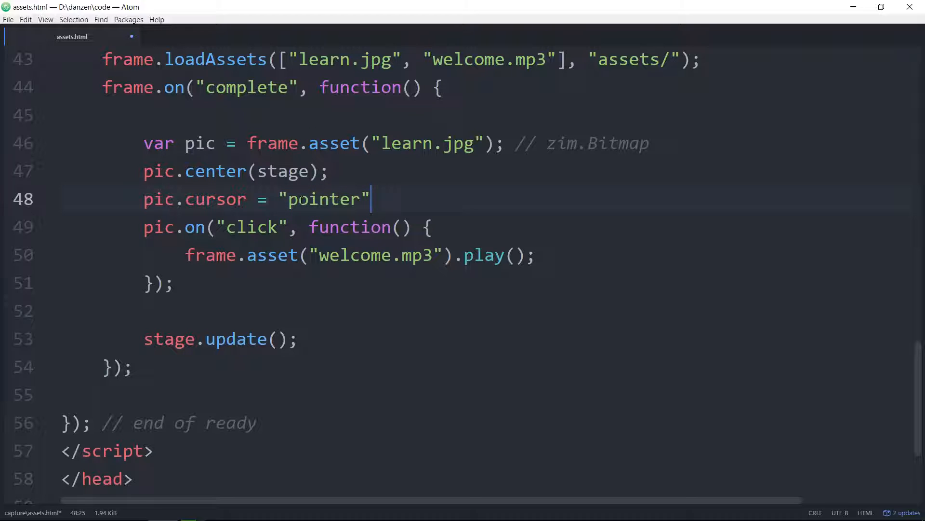
text(;)
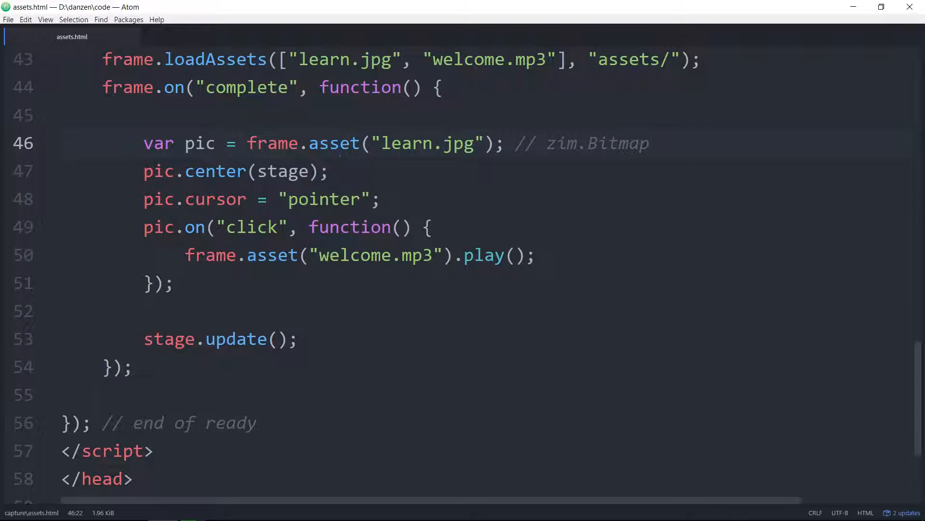
click(410, 199)
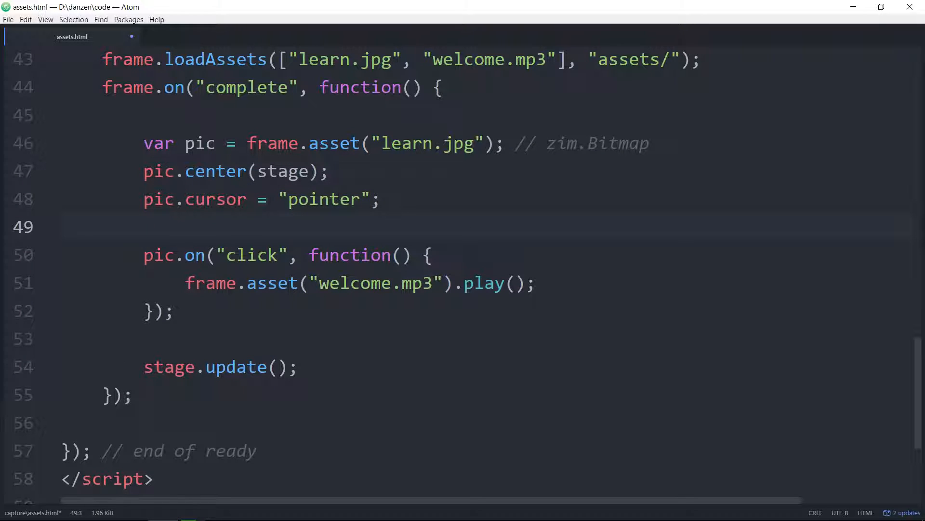
click(145, 226)
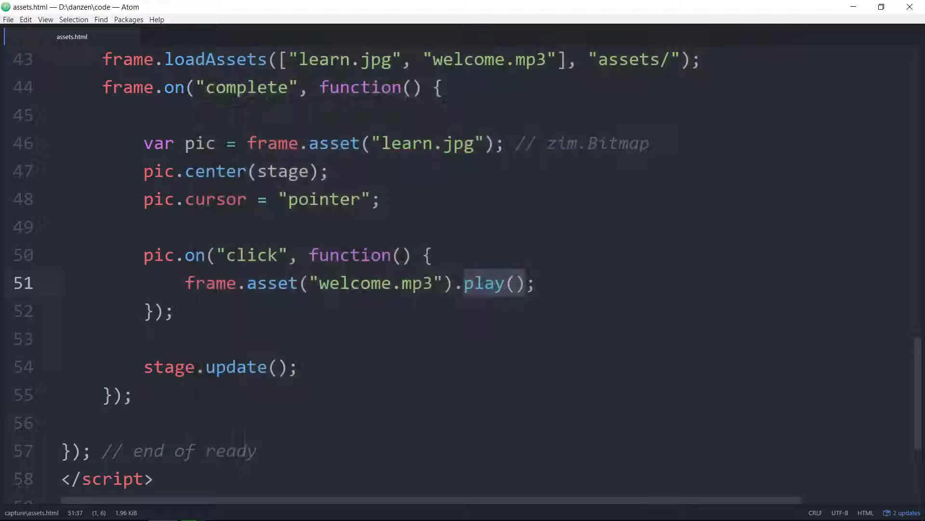
- Open a blank indented line after the click handler, before stage.update()
click(339, 283)
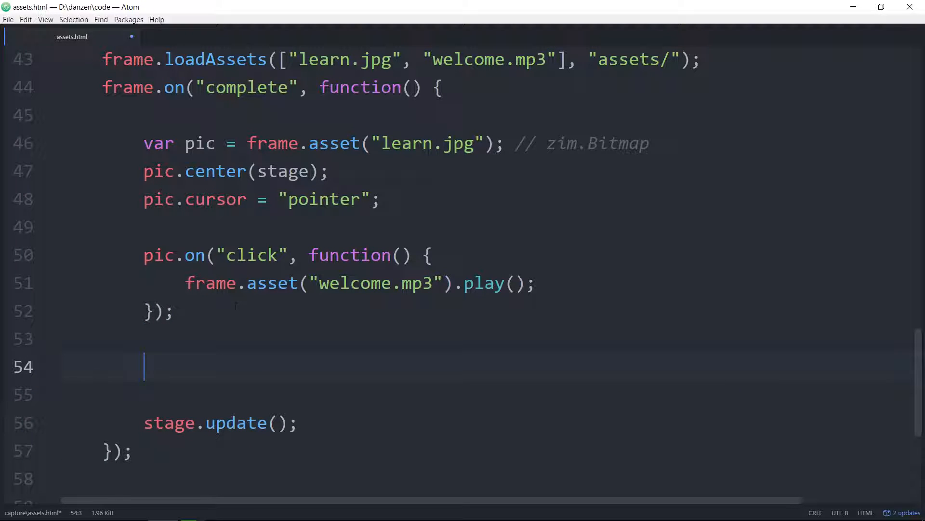
- Write var pic2 = pic.clone(); and add the clone with stage.addChild on the next line
text(pi)
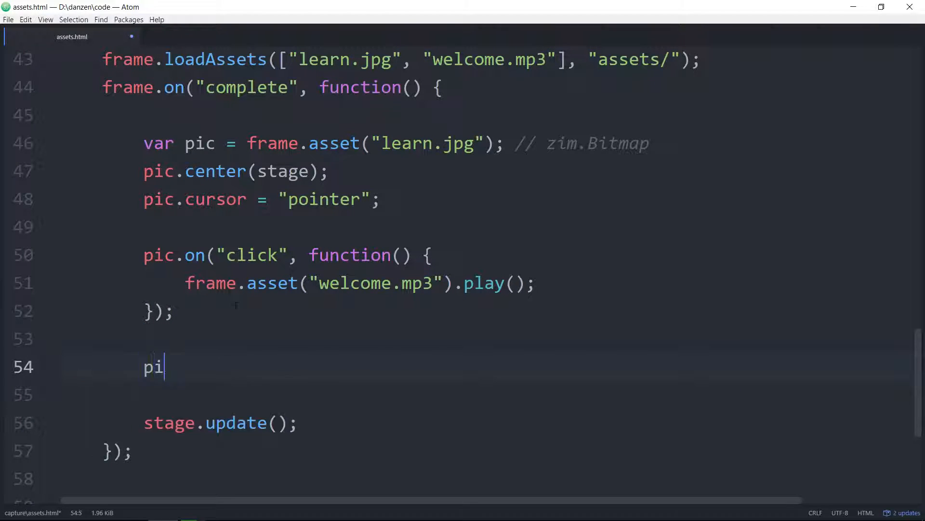
text(var)
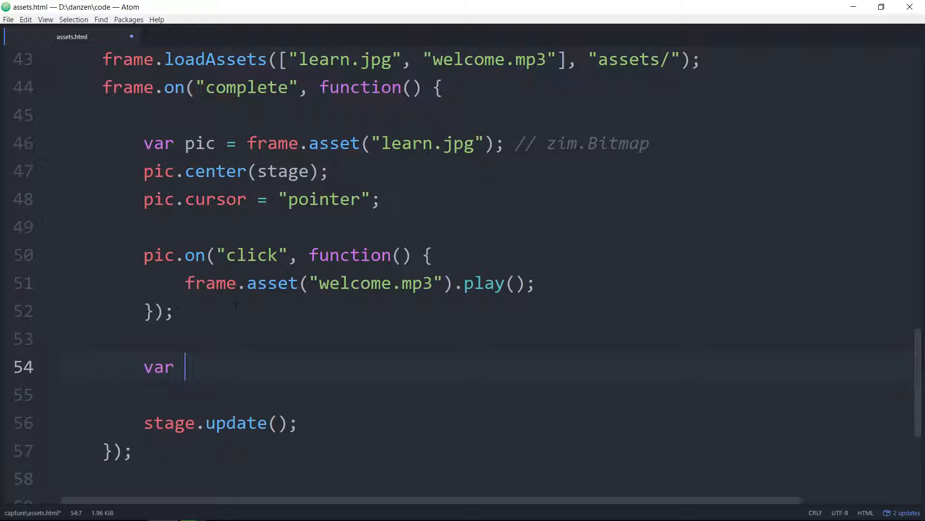
text(pic2)
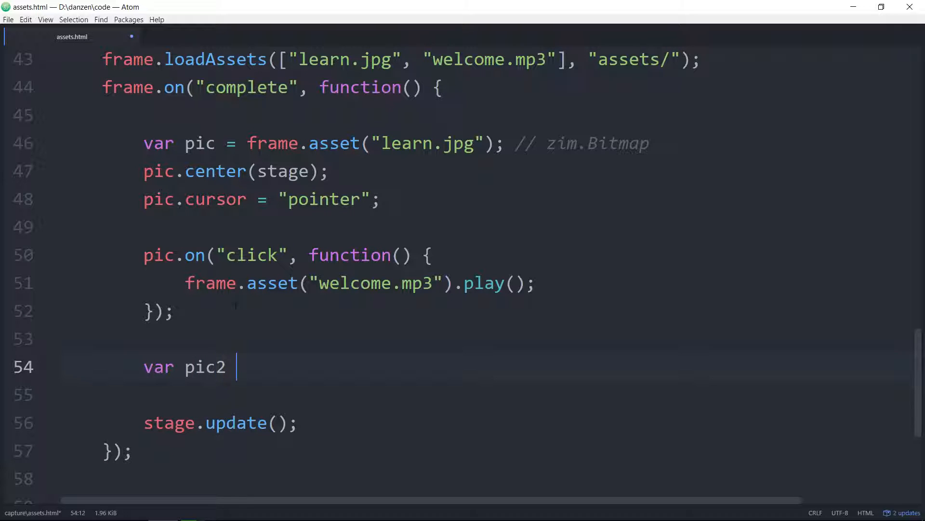
text(= pic.)
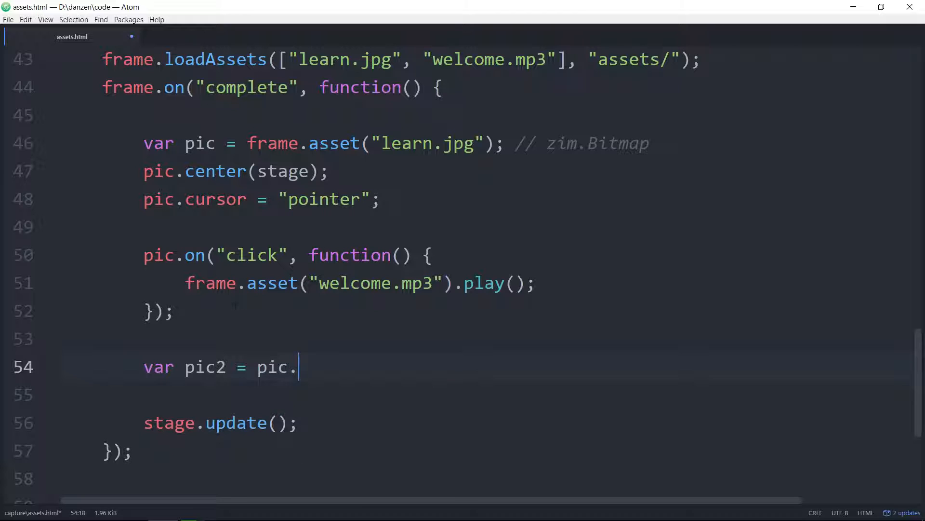
text(clone();)
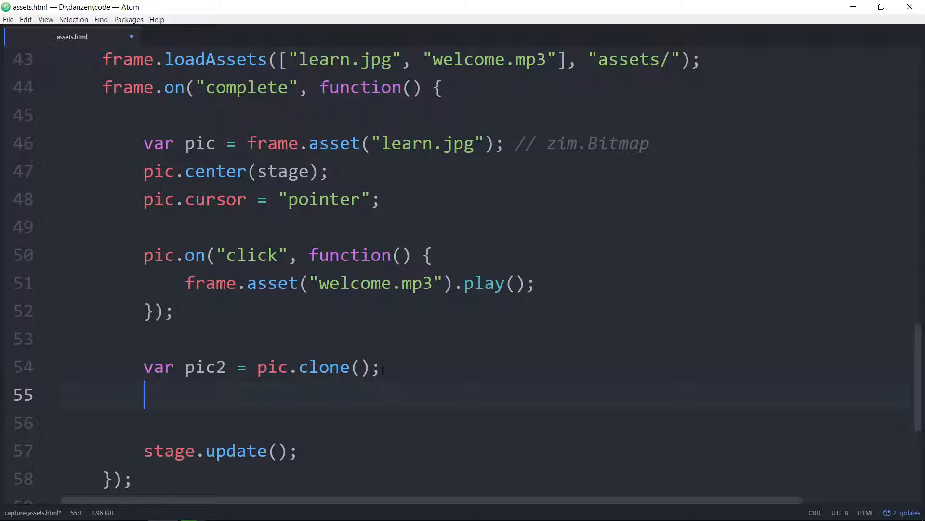
text(starg)
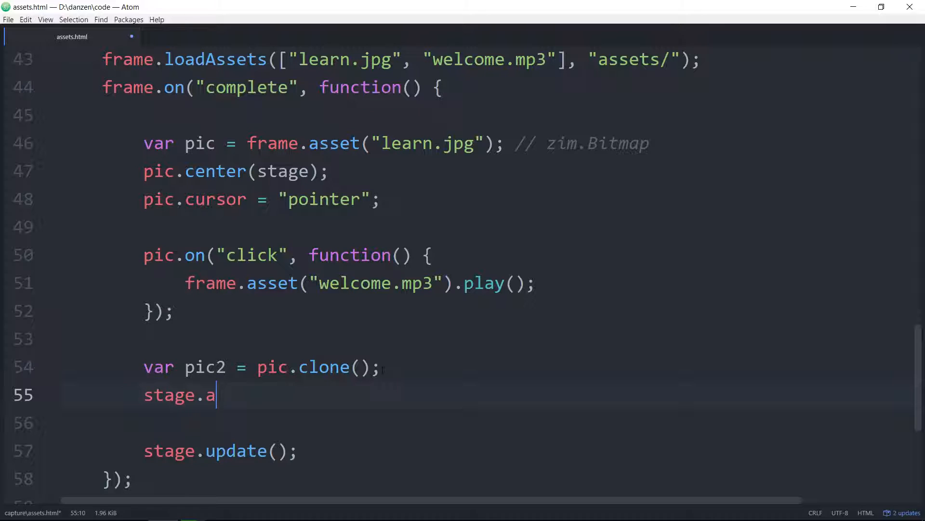
text(ddChild)
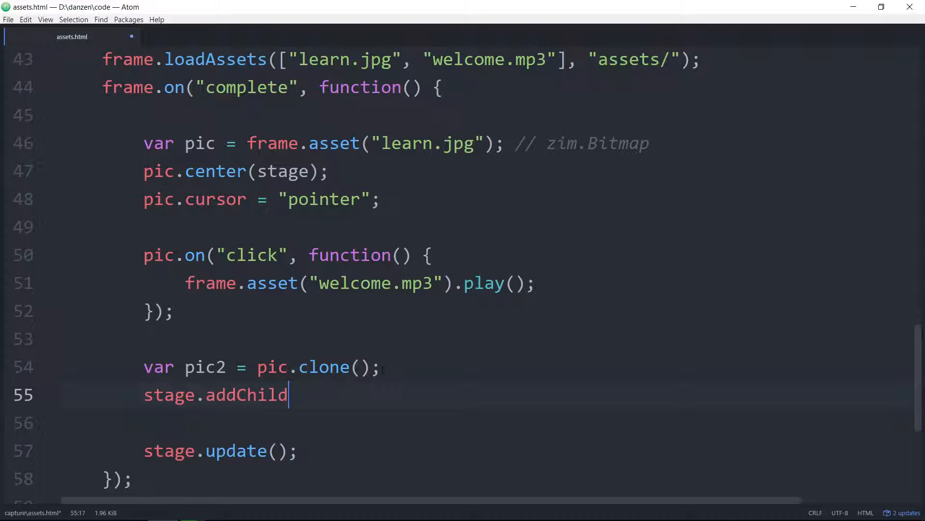
text((pic))
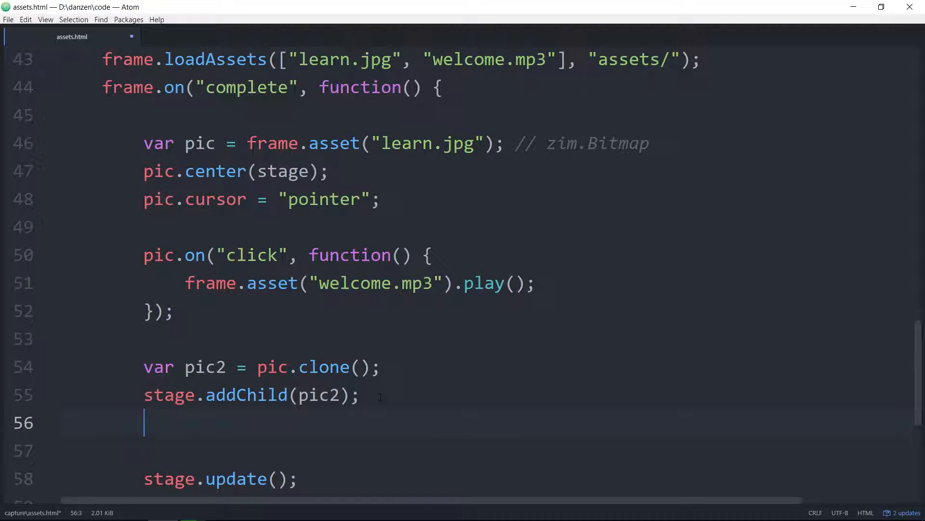
- Position the clone at the top-left by setting pic2.x = pic2.y = 0
text(p)
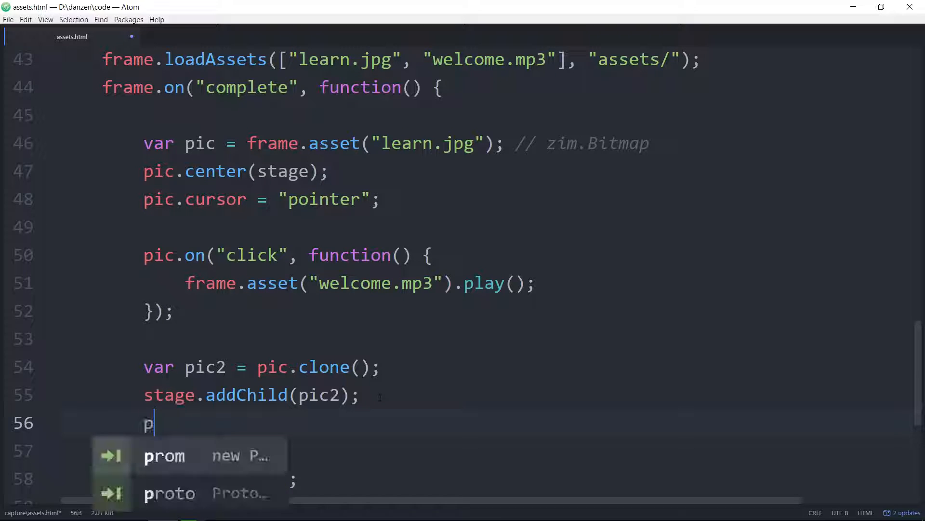
text(ic2.x =)
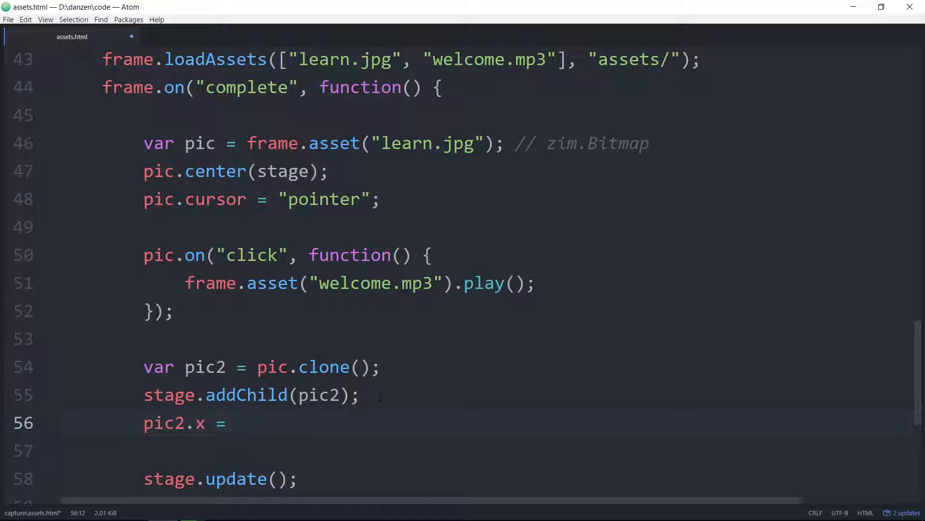
text(pic2.)
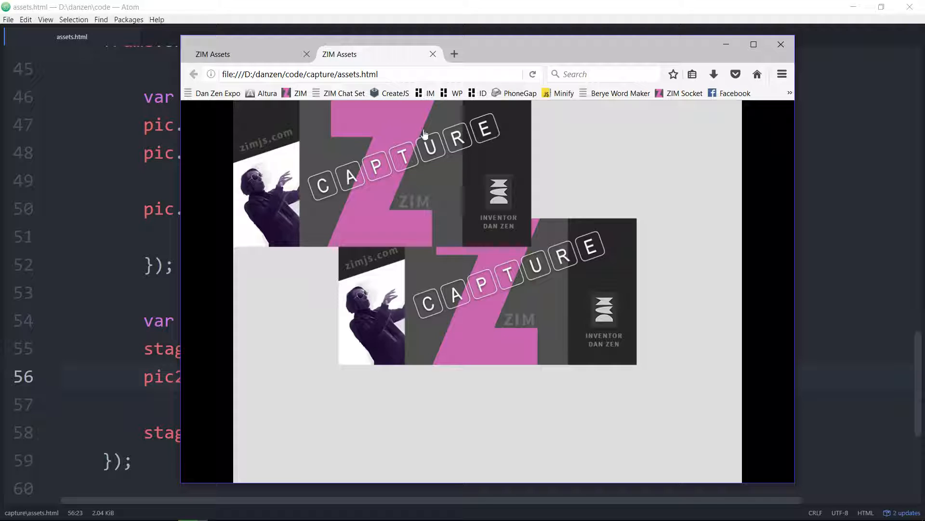
mouse_move(347, 132)
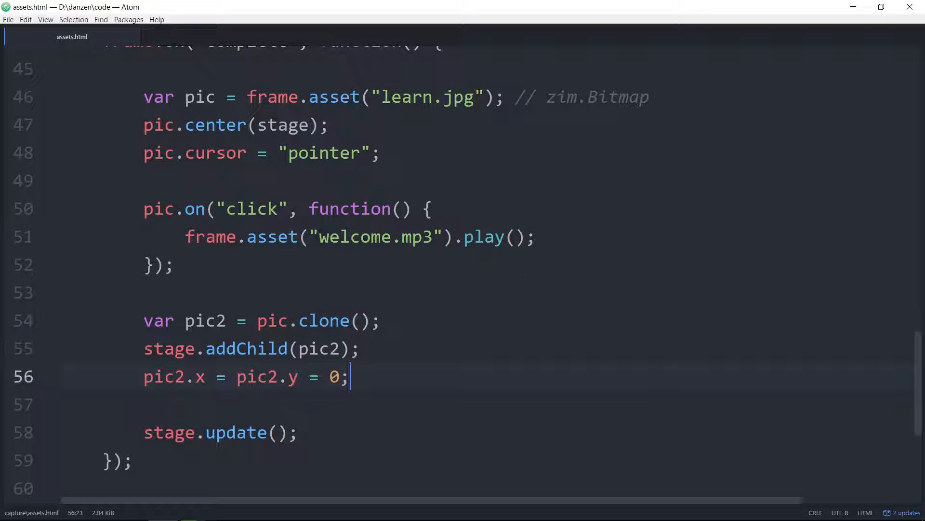
- Insert a new line above the click handler declaring var soundInstance;
click(515, 236)
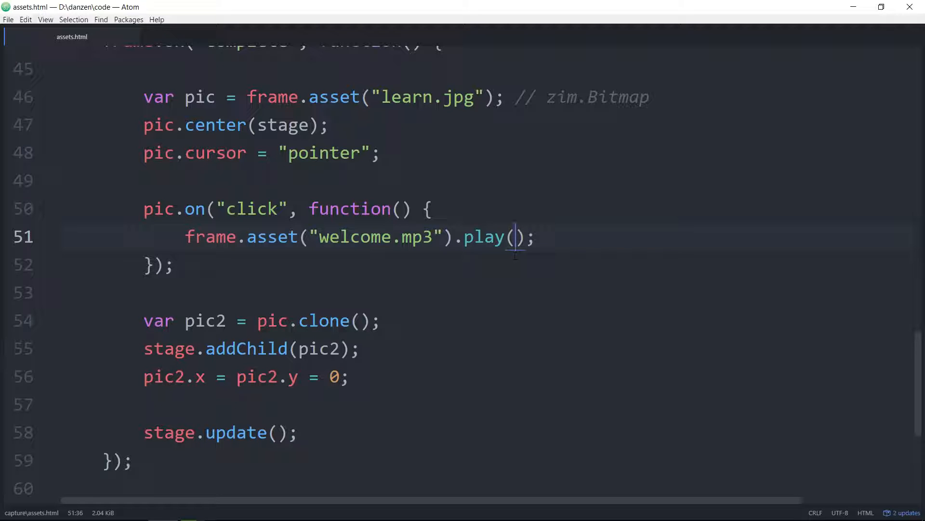
click(65, 180)
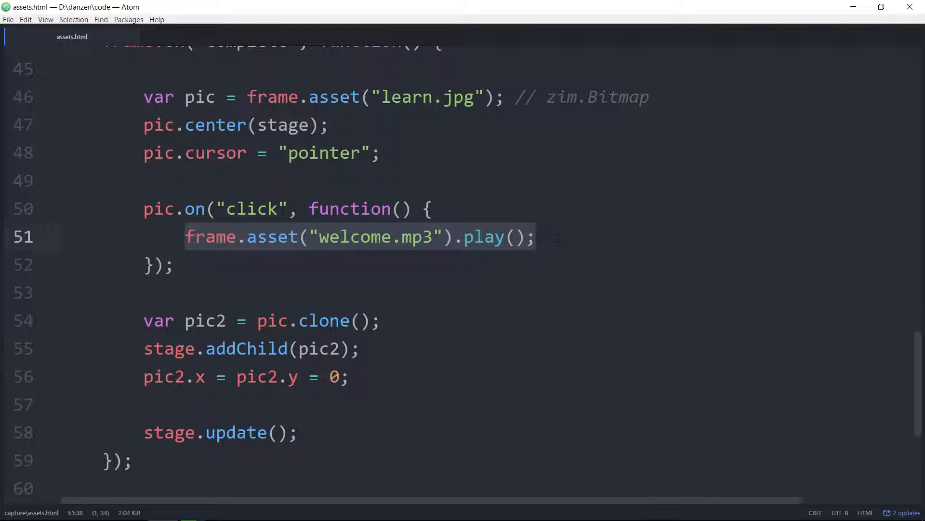
key(enter)
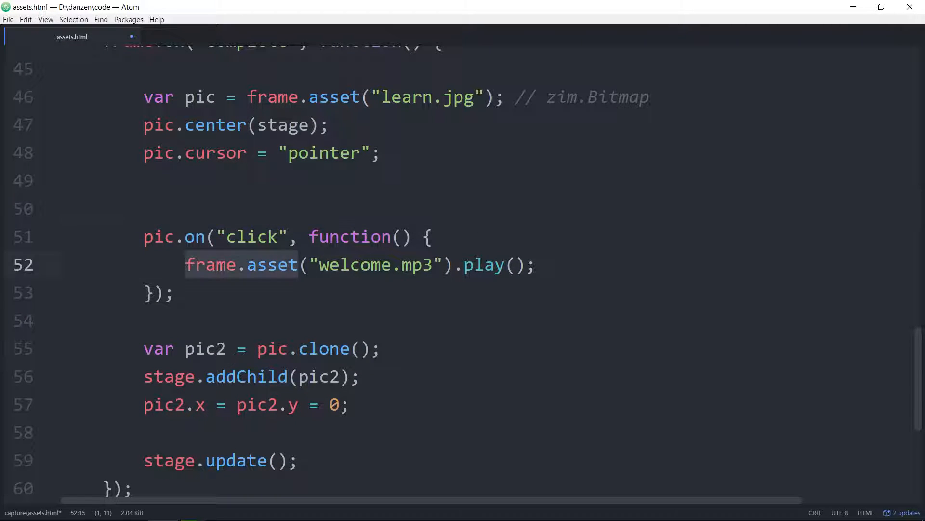
click(145, 209)
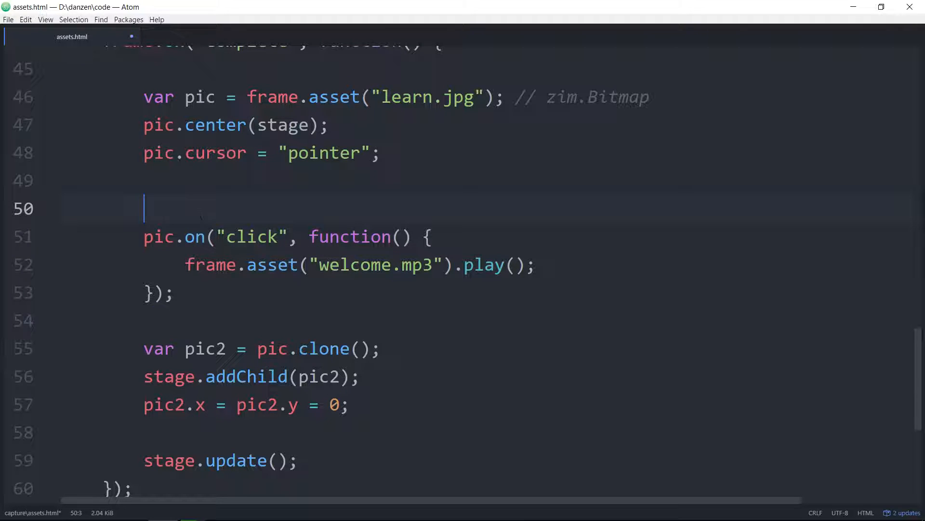
text(var)
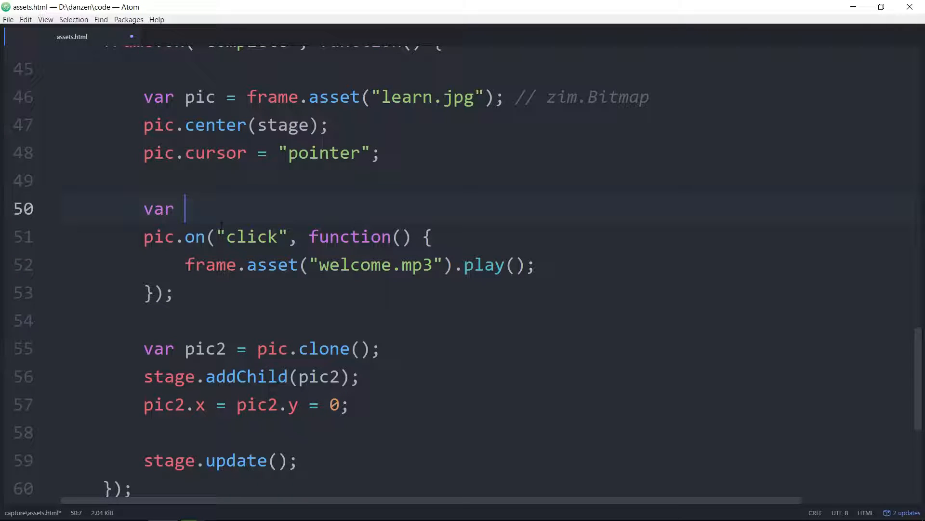
text(soundIn)
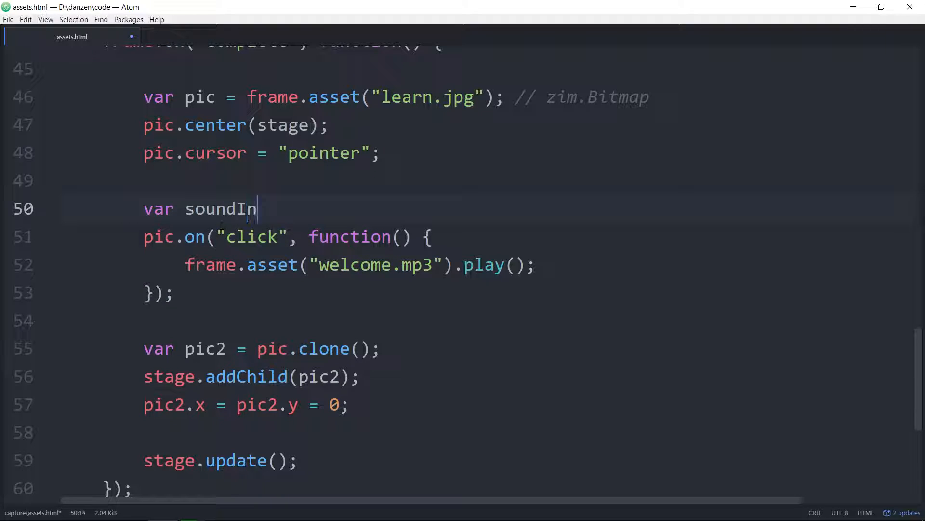
text(stance;)
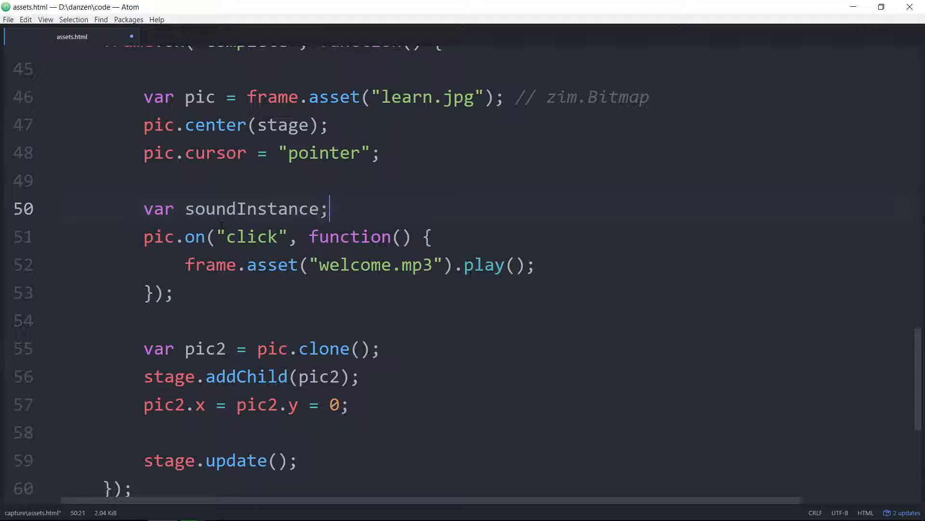
- Assign the welcome.mp3 play() call to soundInstance inside the click handler
double_click(251, 208)
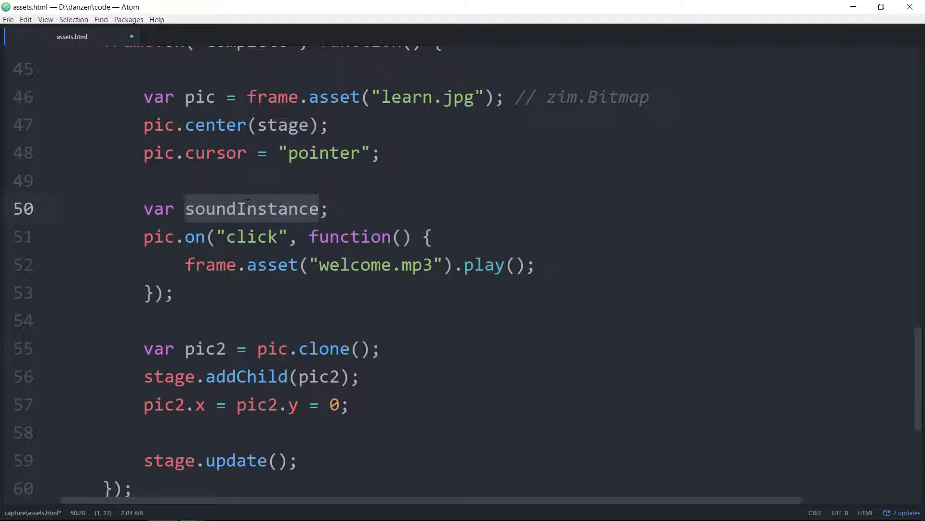
text(soundInstance)
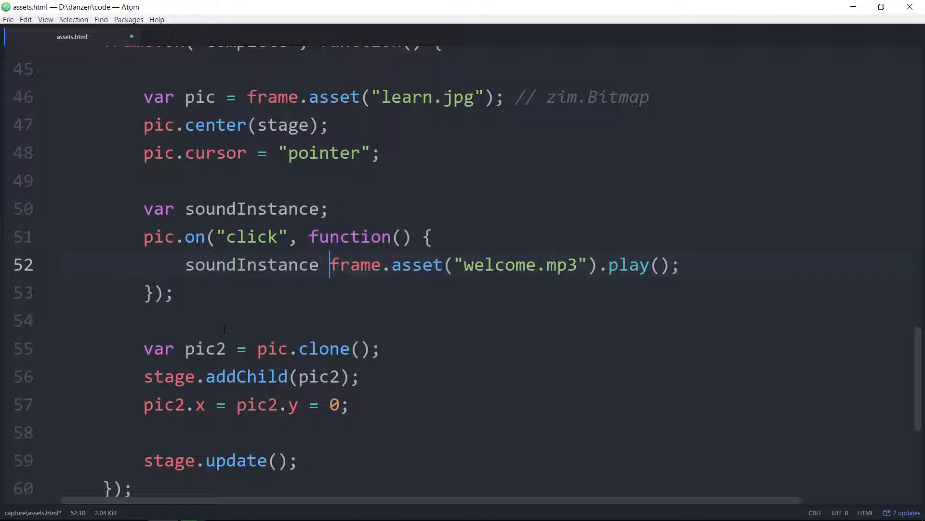
text(=)
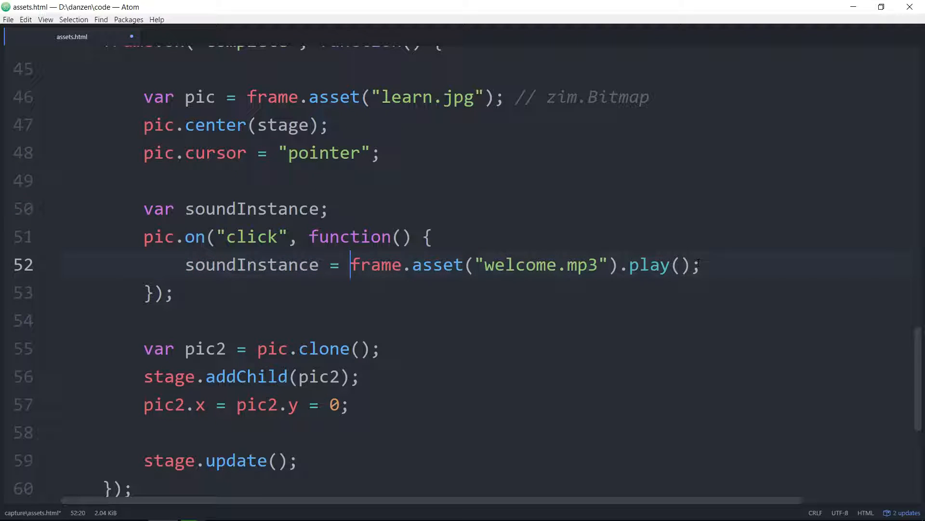
double_click(250, 264)
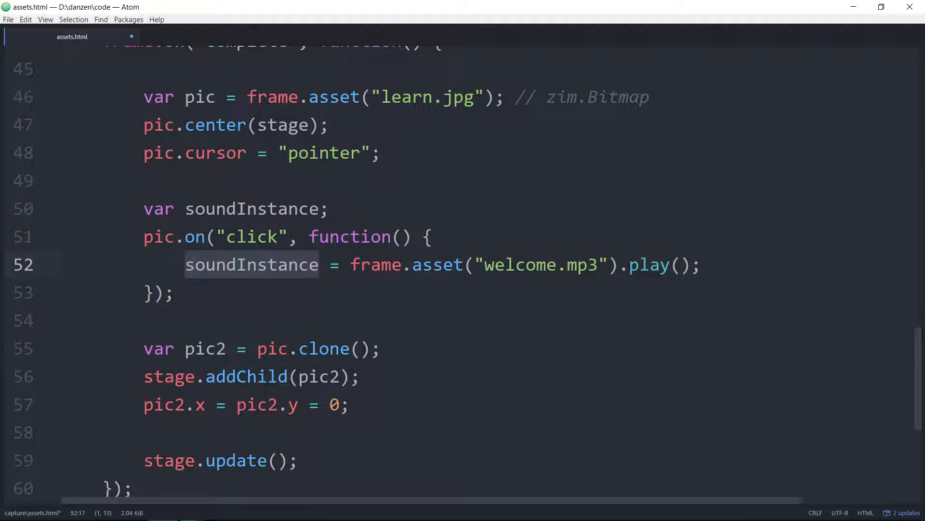
click(165, 294)
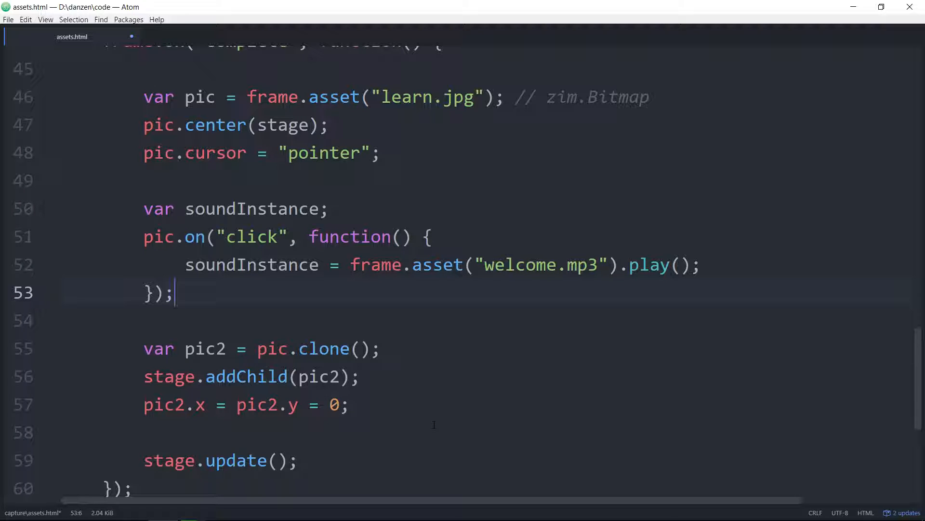
- Add soundInstance.volume = .1; after the play call, then close the browser preview
key(Enter)
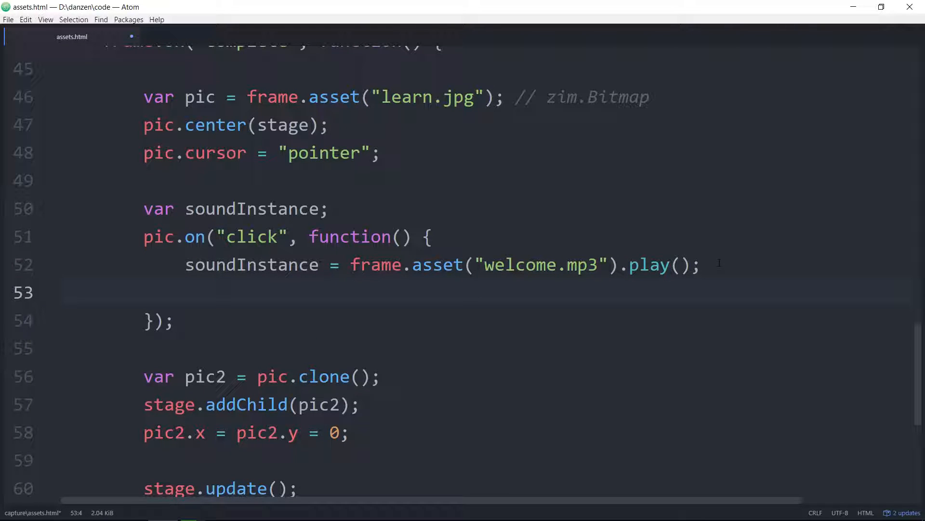
text(s)
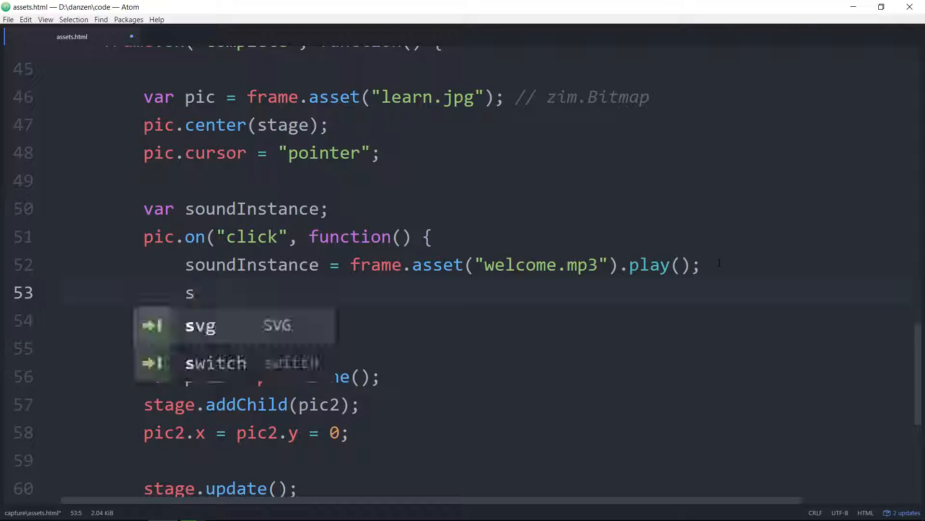
text(o)
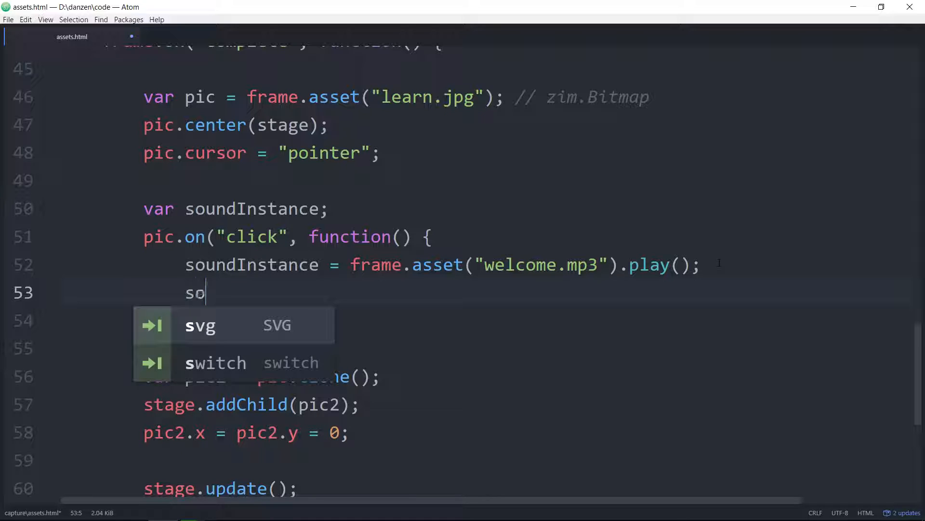
text(undInstance.)
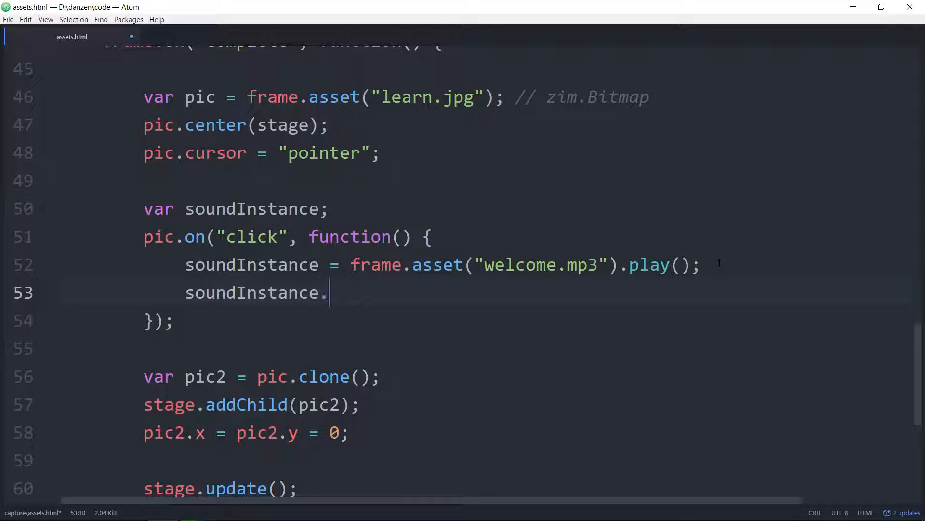
text(volume)
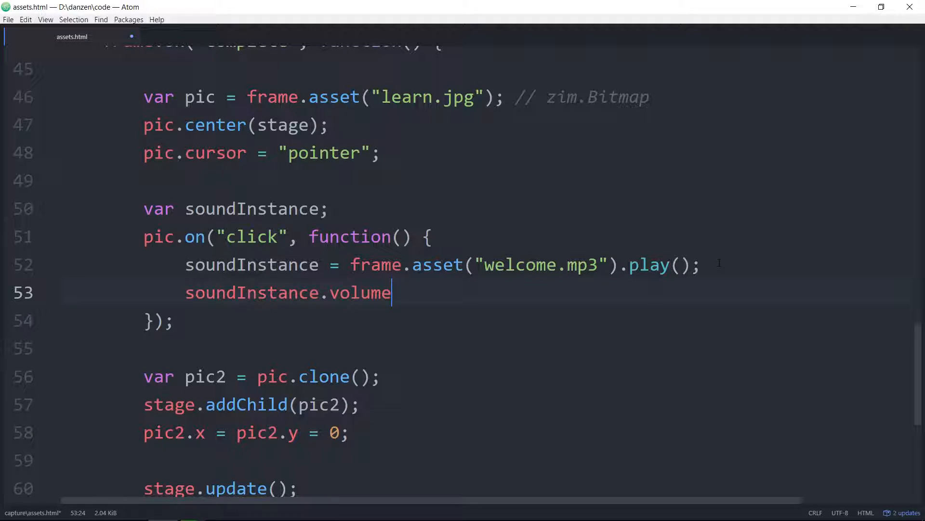
text(= .1)
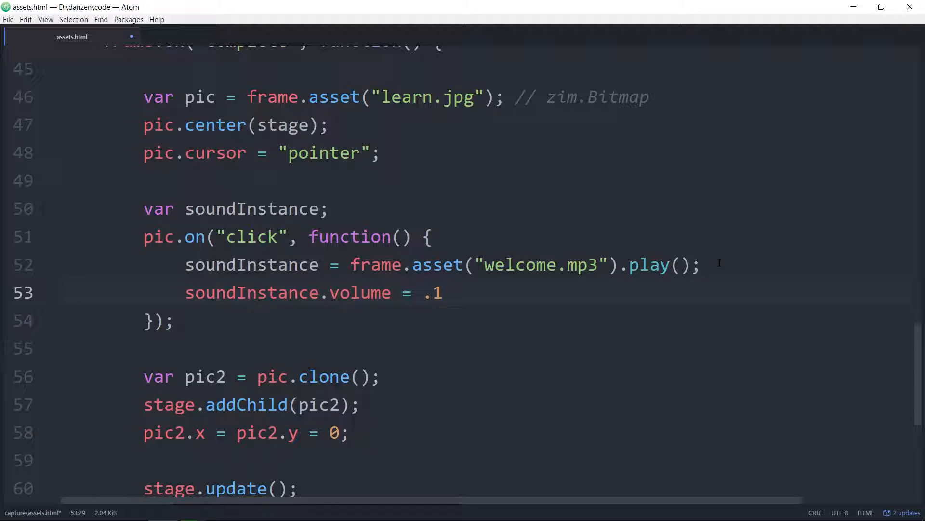
text(;)
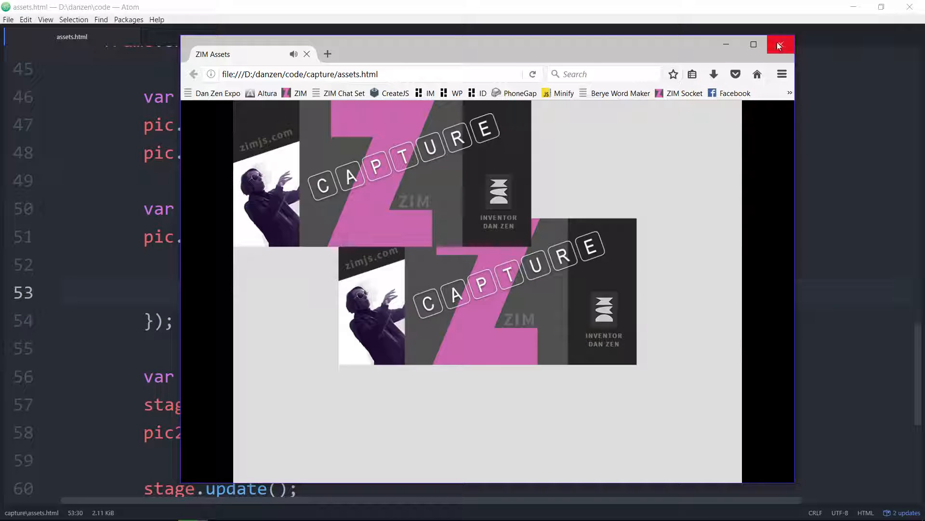
click(778, 45)
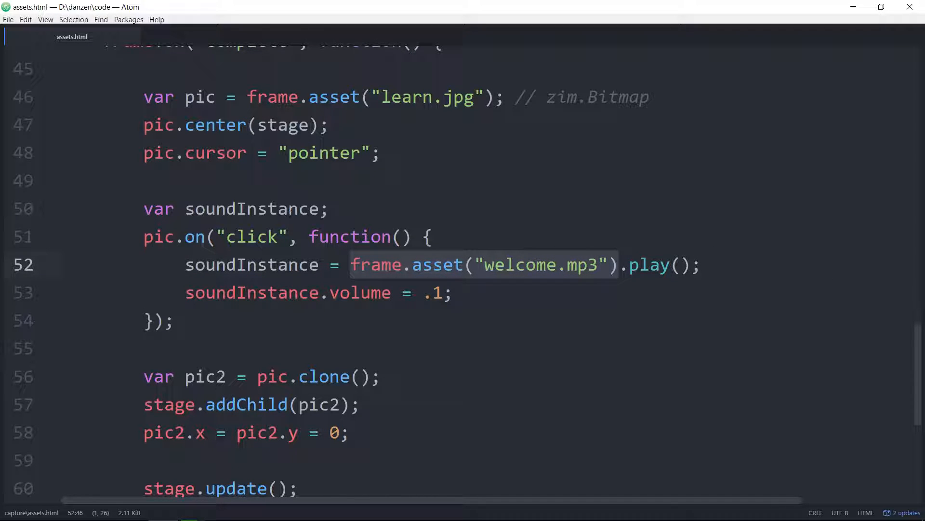
- Declare var sound = frame.asset("welcome.mp3"); above the soundInstance declaration
text(var sound =)
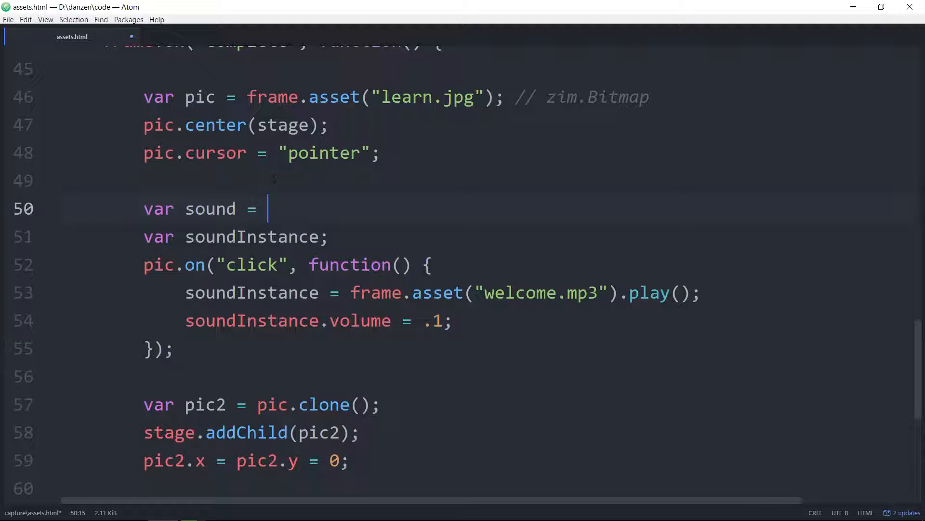
text(frame.asset("welcome.mp3");)
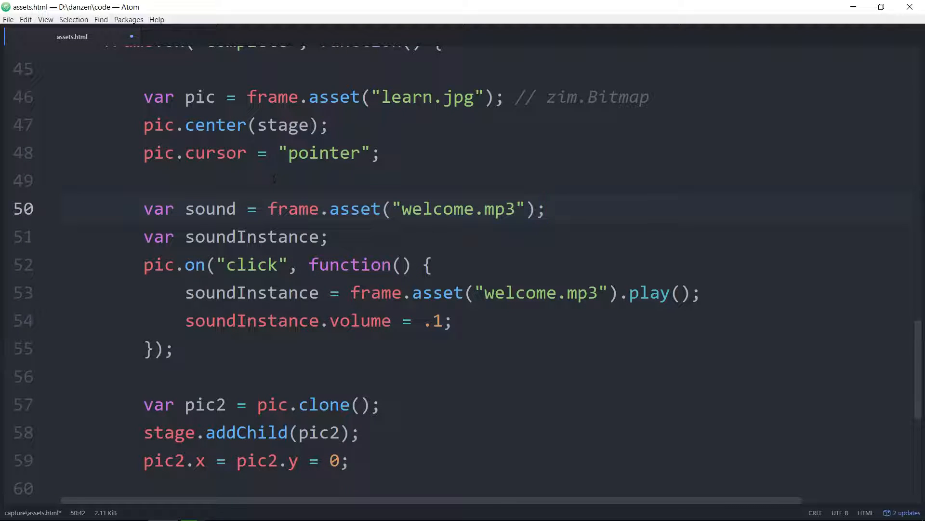
drag(269, 208, 535, 208)
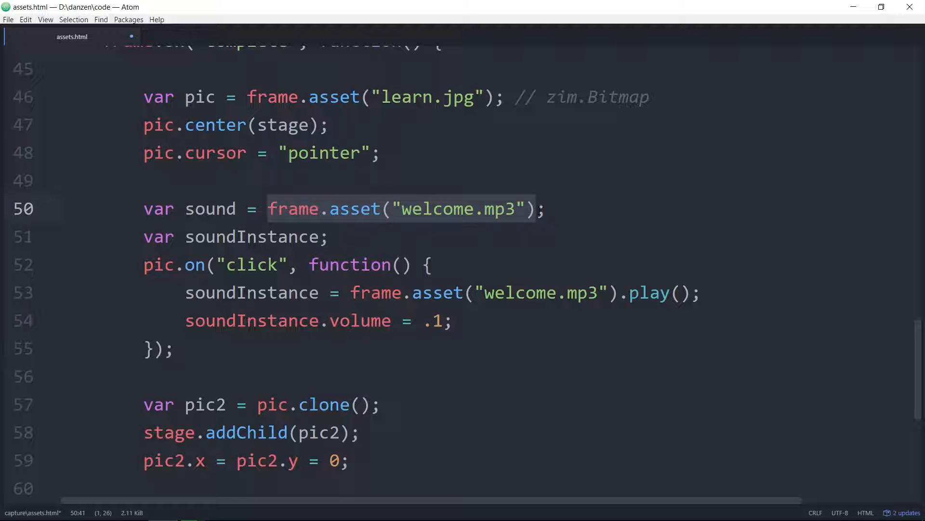
- Type a trial sound.volume = .1; line and reselect soundInstance in the click handler
text(spi)
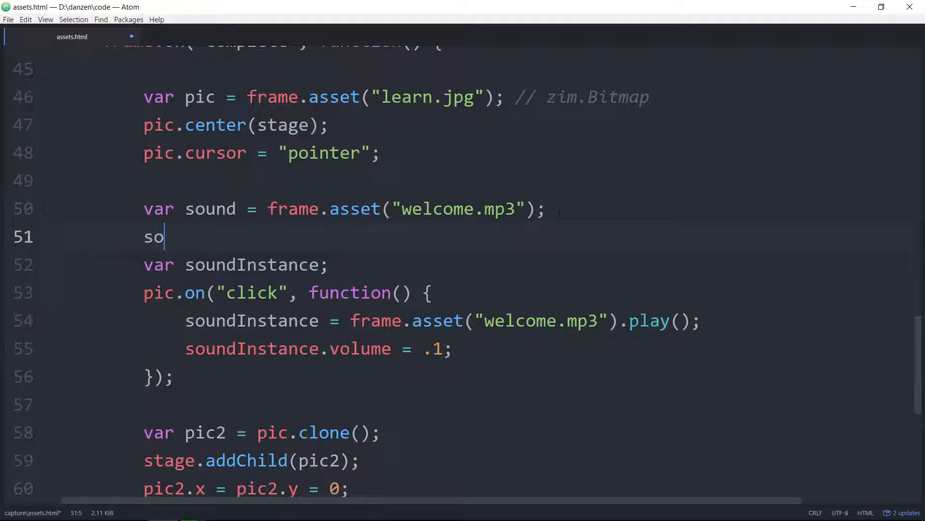
text(und.v)
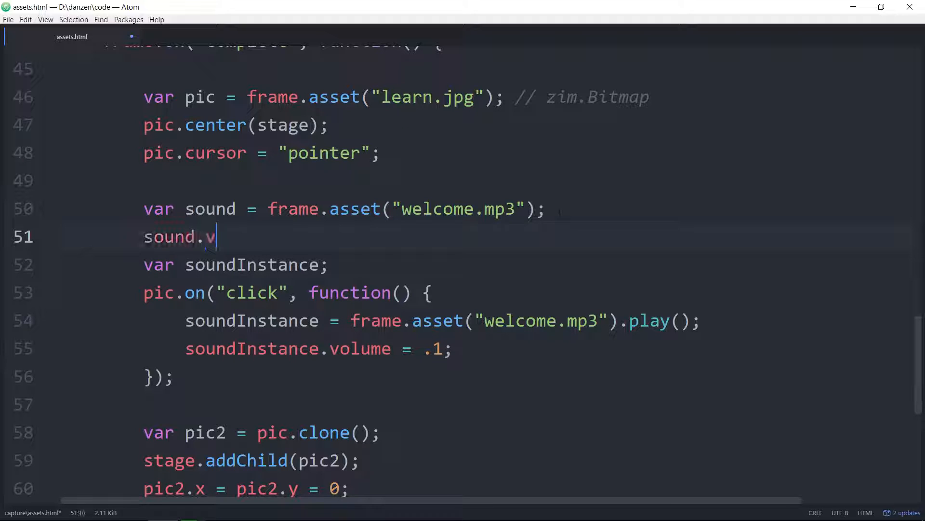
text(olume =)
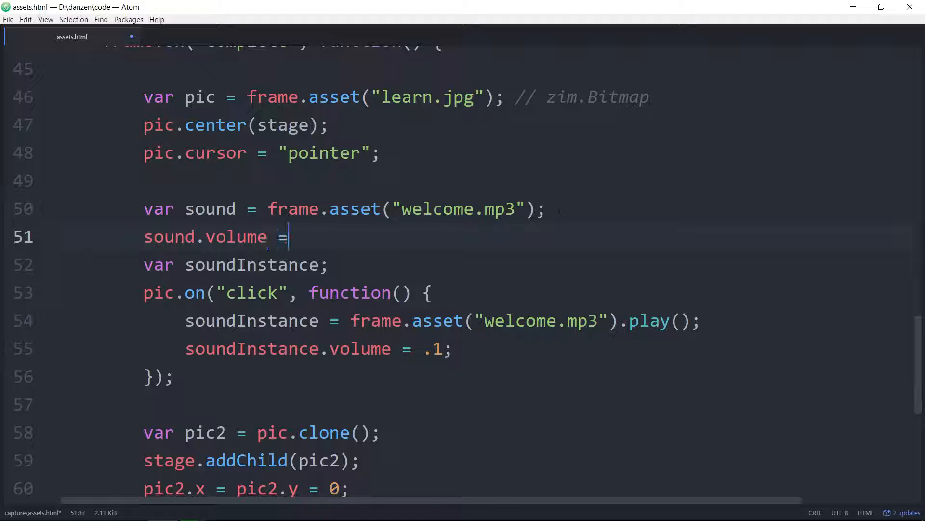
text(.1;)
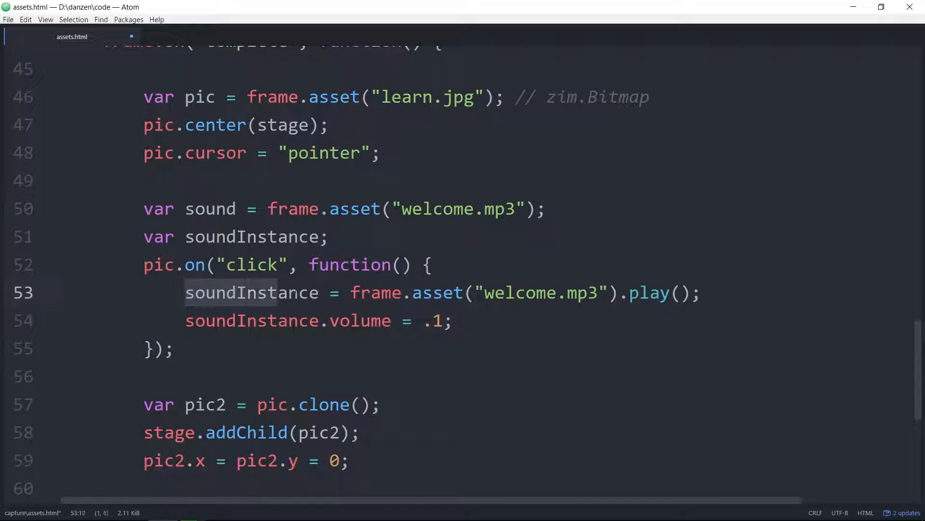
double_click(250, 292)
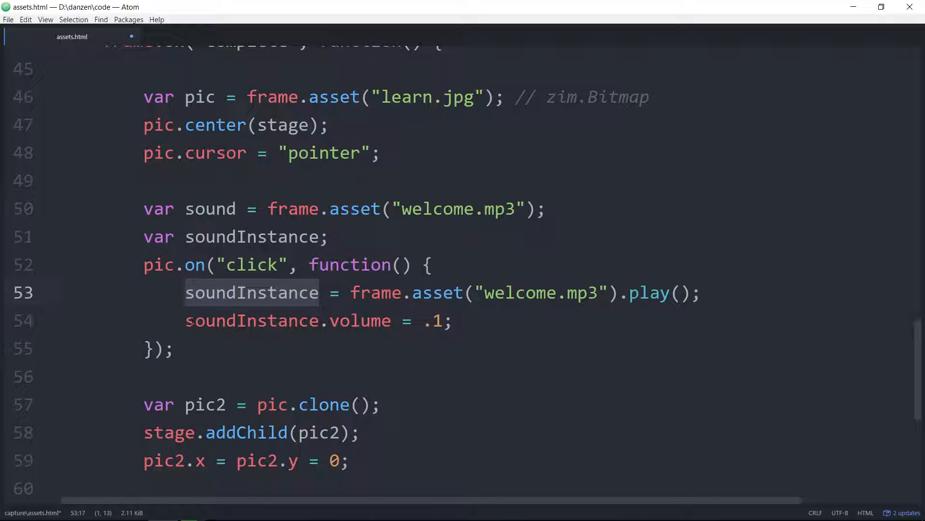